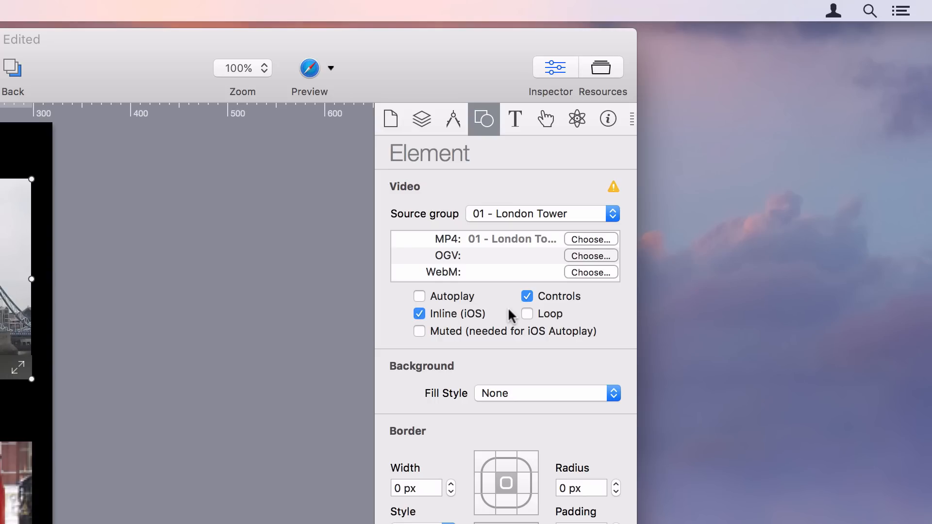
Turn on Autoplay and Muted for the London Tower video element
{"action": "left_click", "coordinate": [419, 297]}
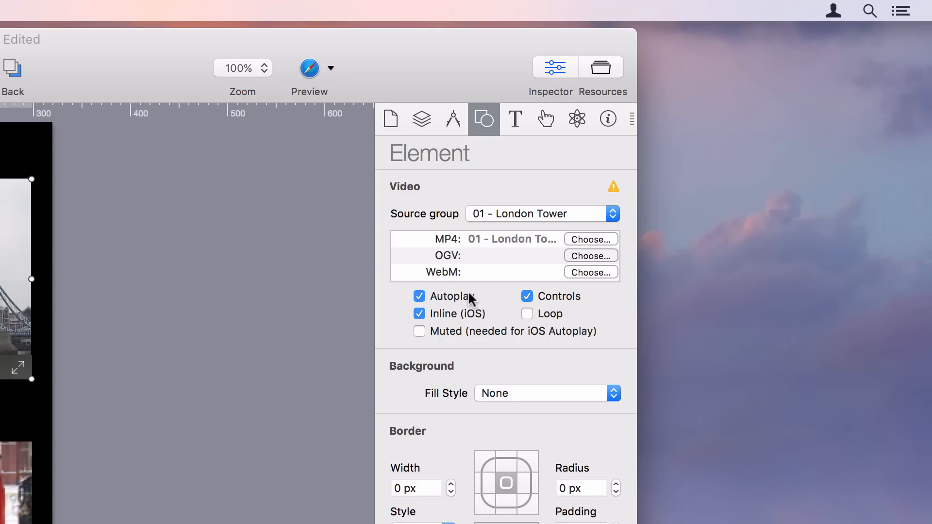
{"action": "left_click", "coordinate": [419, 331]}
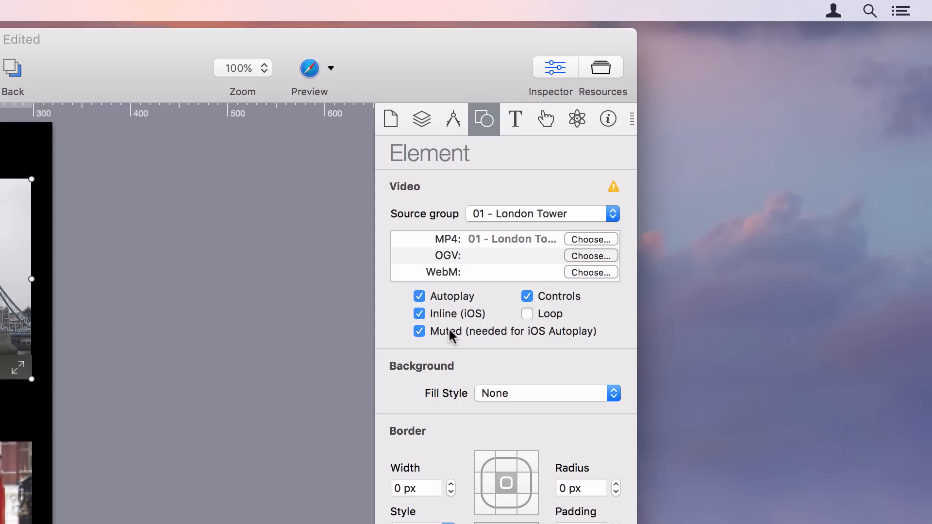
{"action": "mouse_move", "coordinate": [450, 344]}
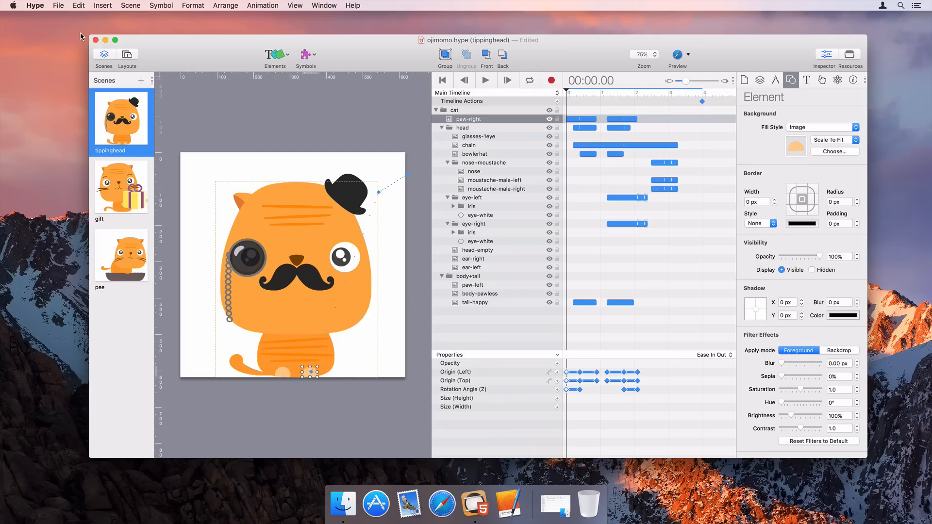
{"action": "left_click", "coordinate": [57, 6]}
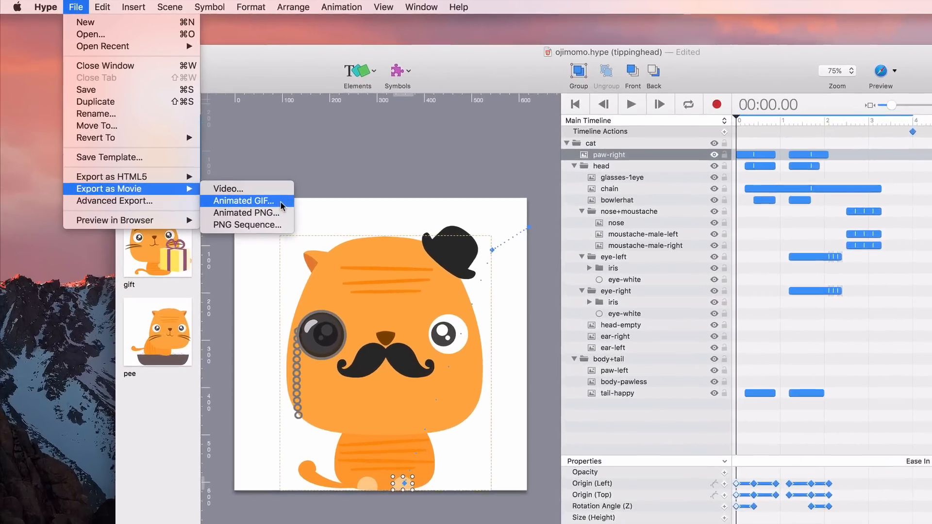
{"action": "left_click", "coordinate": [243, 200]}
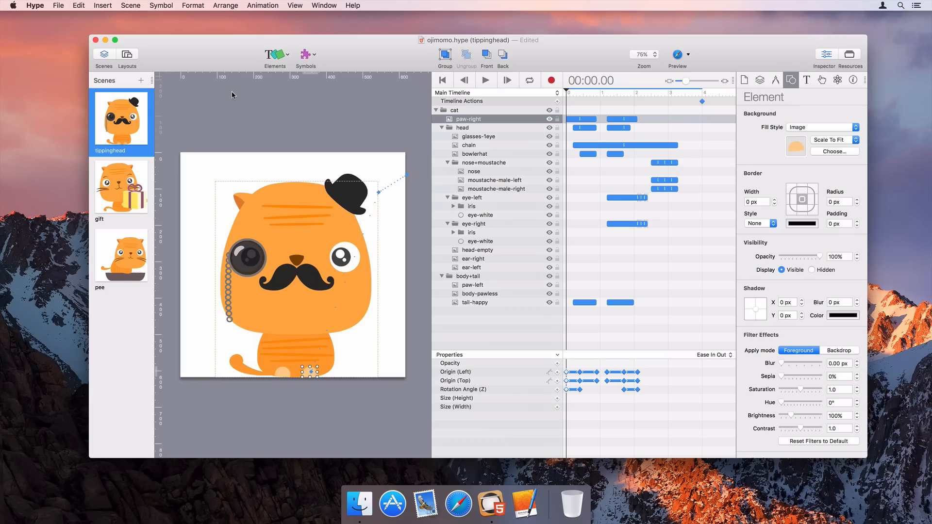
{"action": "left_click", "coordinate": [57, 5]}
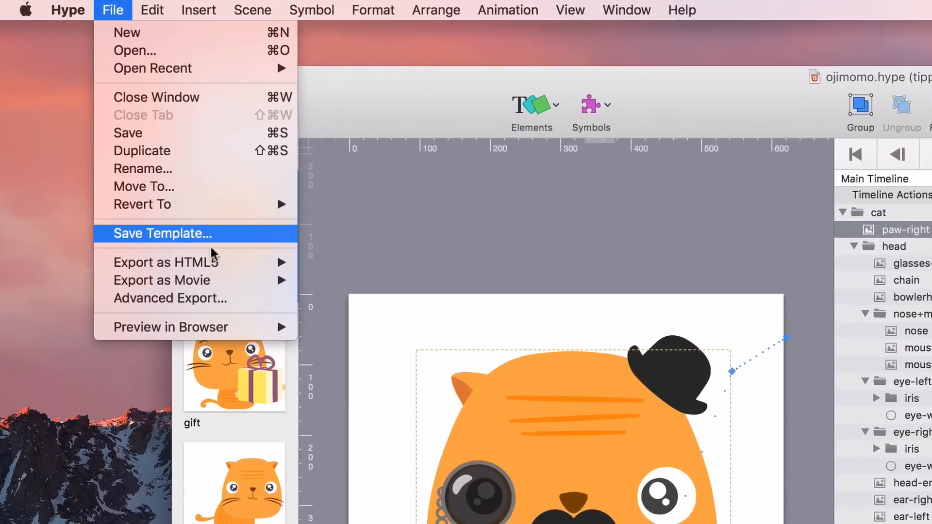
{"action": "mouse_move", "coordinate": [167, 290]}
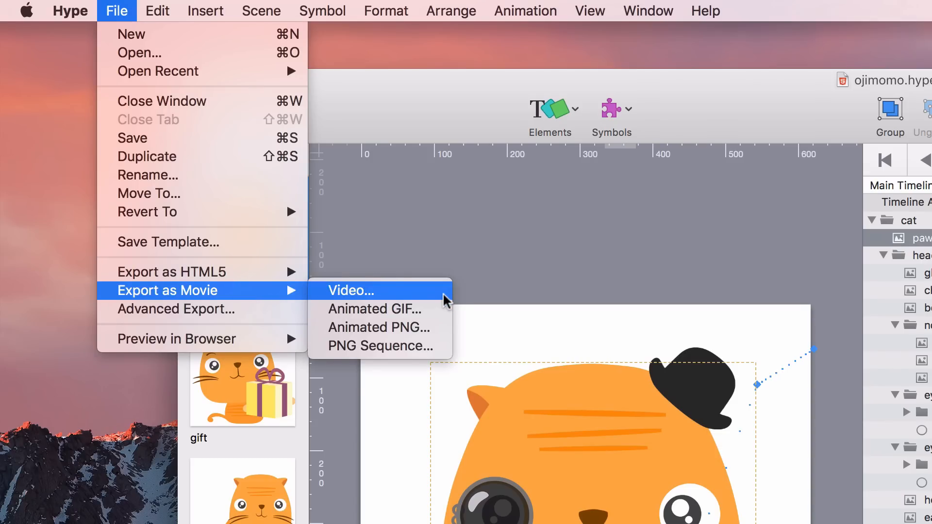
{"action": "left_click", "coordinate": [350, 290]}
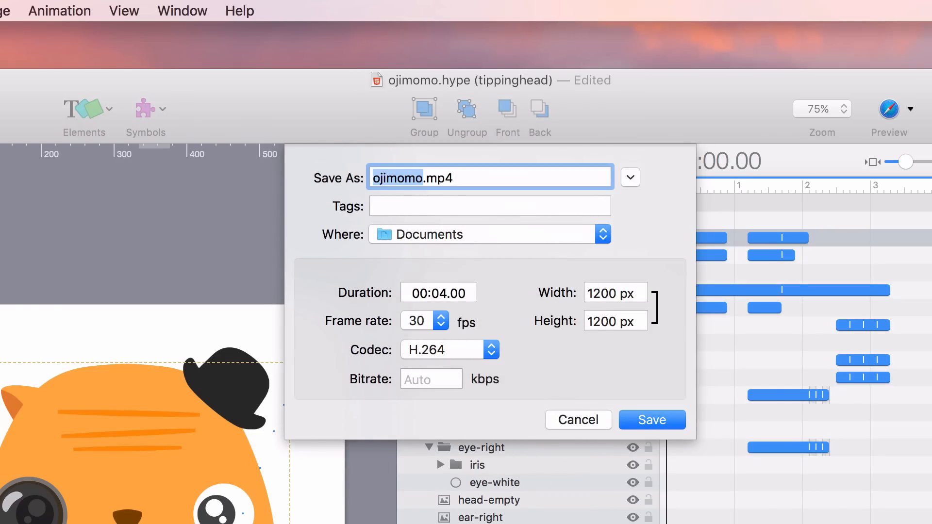
{"action": "left_click", "coordinate": [432, 379]}
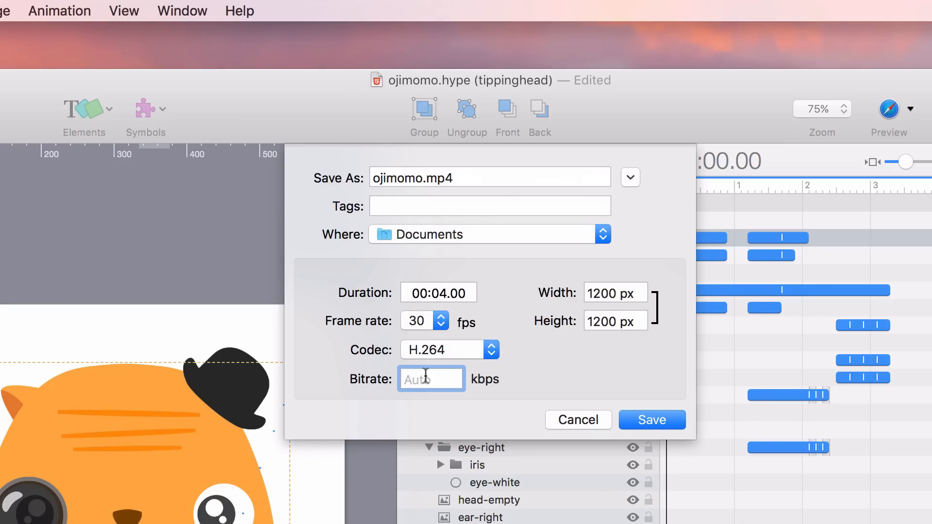
{"action": "type", "text": "250"}
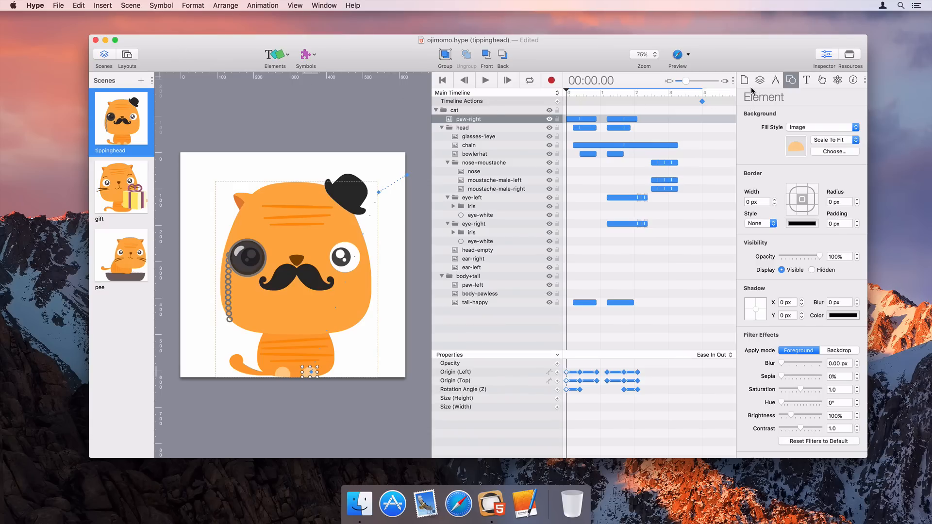
Resize the tippinghead scene to the iMessage Large Sticker preset, 618 × 618 px
{"action": "left_click", "coordinate": [759, 79]}
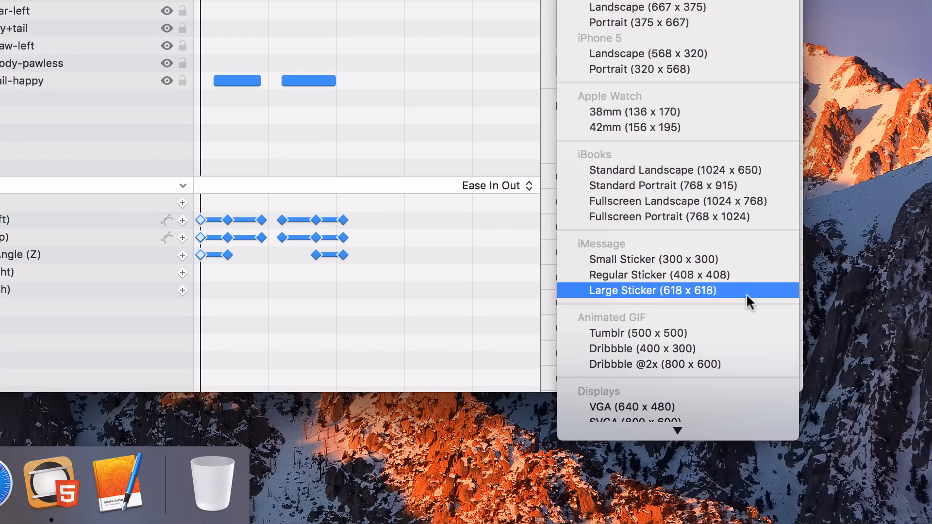
{"action": "mouse_move", "coordinate": [767, 290]}
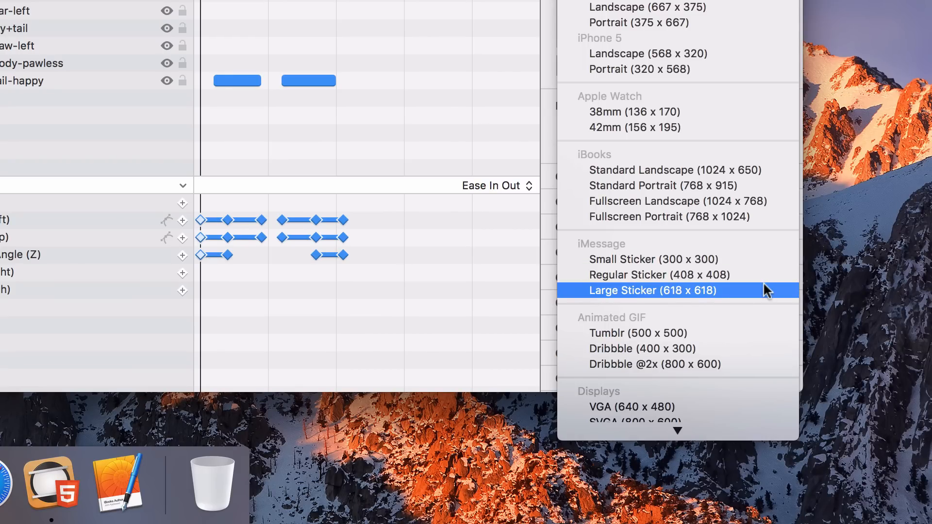
{"action": "left_click", "coordinate": [652, 291]}
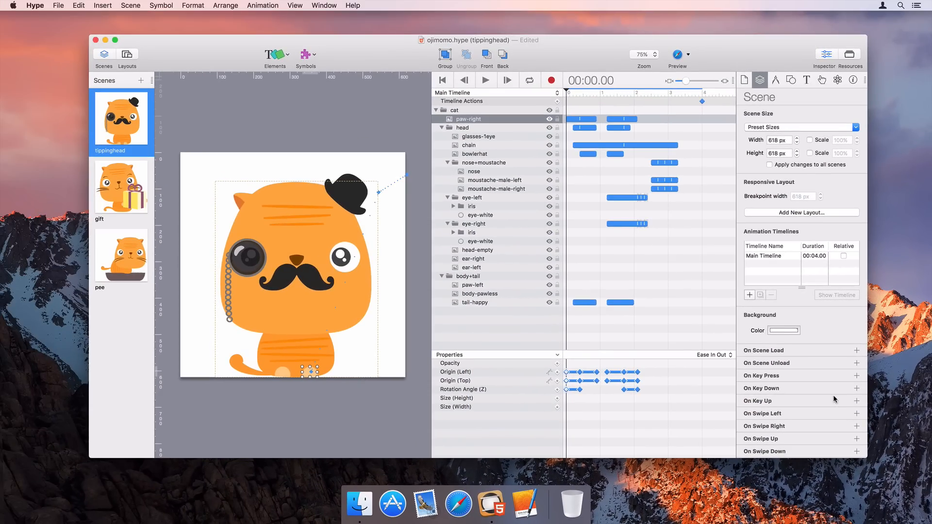
{"action": "left_click", "coordinate": [57, 5]}
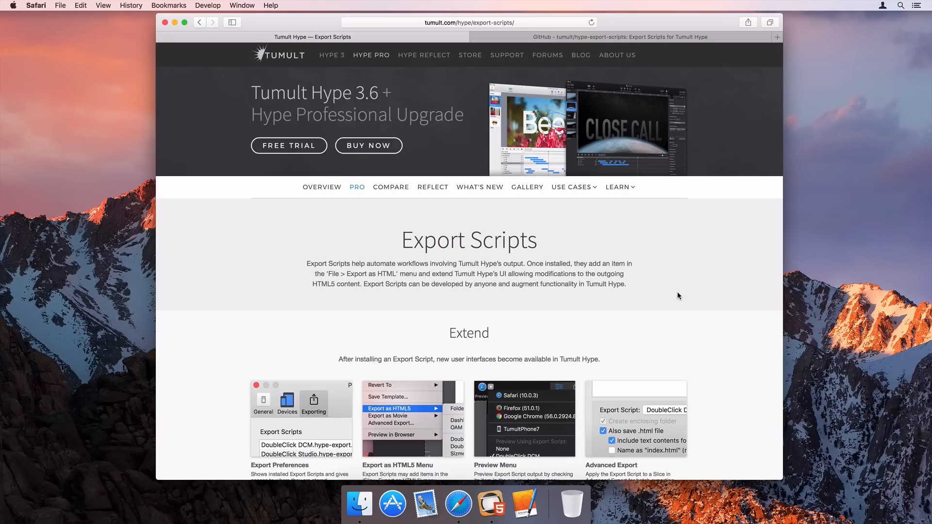
Download the DoubleClick Campaign Manager export script and open DoubleClickDCM.pkg from Downloads
{"action": "scroll", "scroll_direction": "down", "scroll_amount": 3}
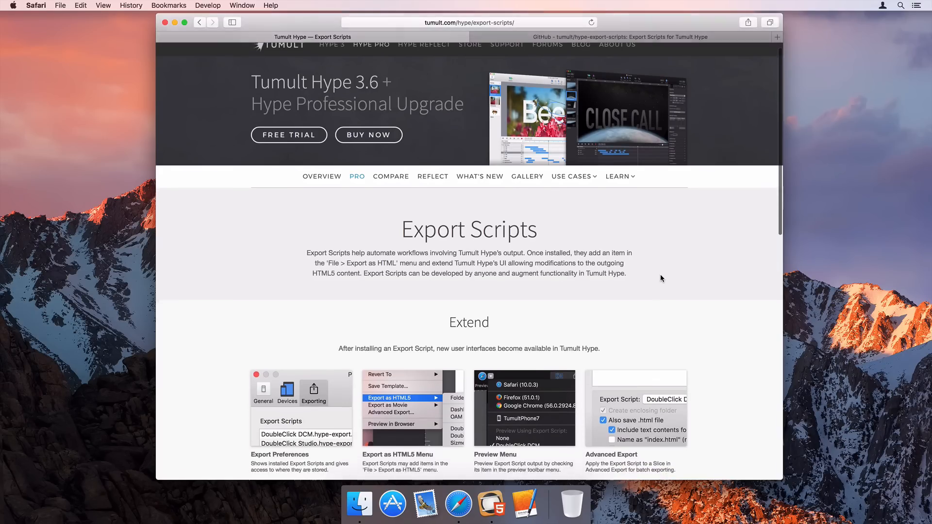
{"action": "scroll", "scroll_direction": "down", "scroll_amount": 3}
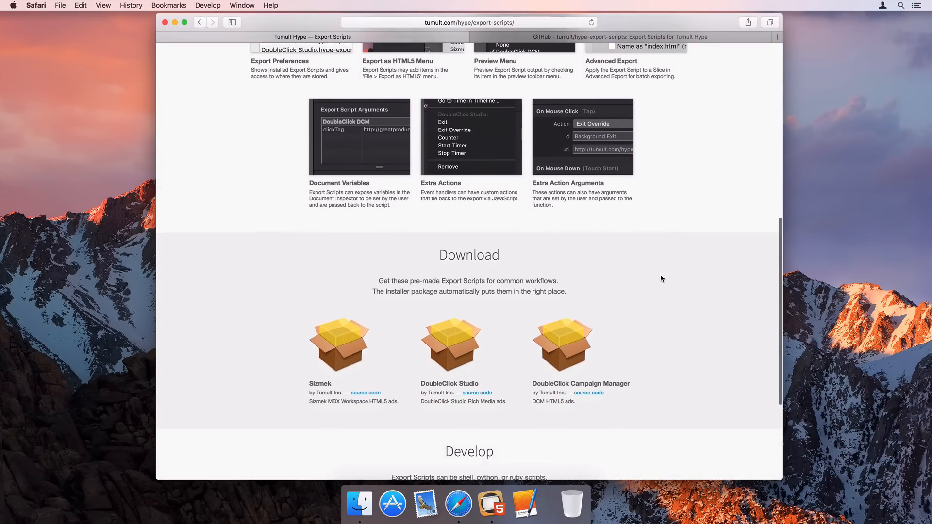
{"action": "scroll", "scroll_direction": "down", "scroll_amount": 3}
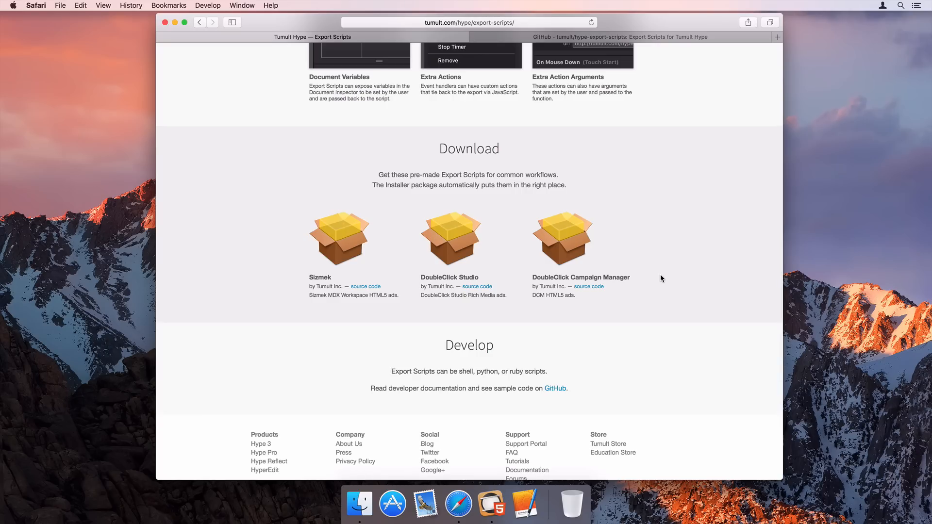
{"action": "left_click", "coordinate": [562, 236]}
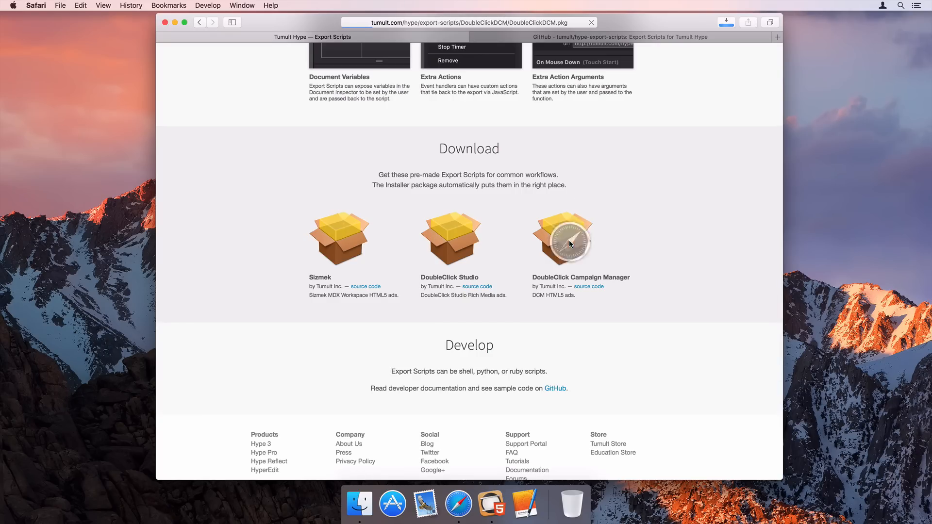
{"action": "left_click", "coordinate": [563, 237]}
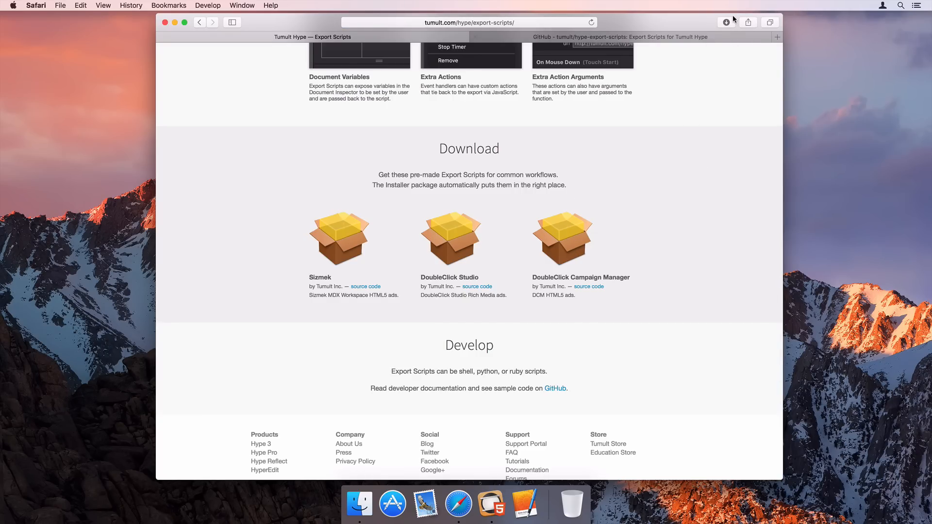
{"action": "left_click", "coordinate": [726, 22]}
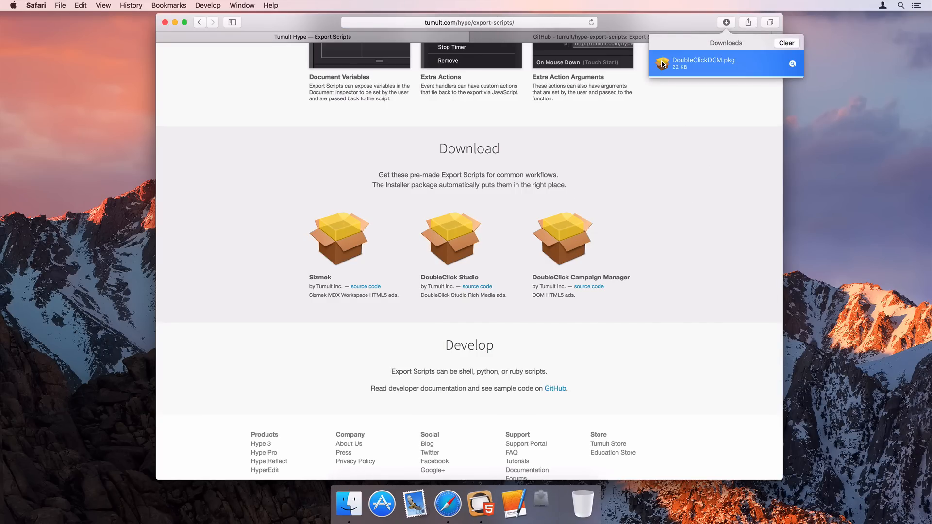
{"action": "double_click", "coordinate": [704, 62]}
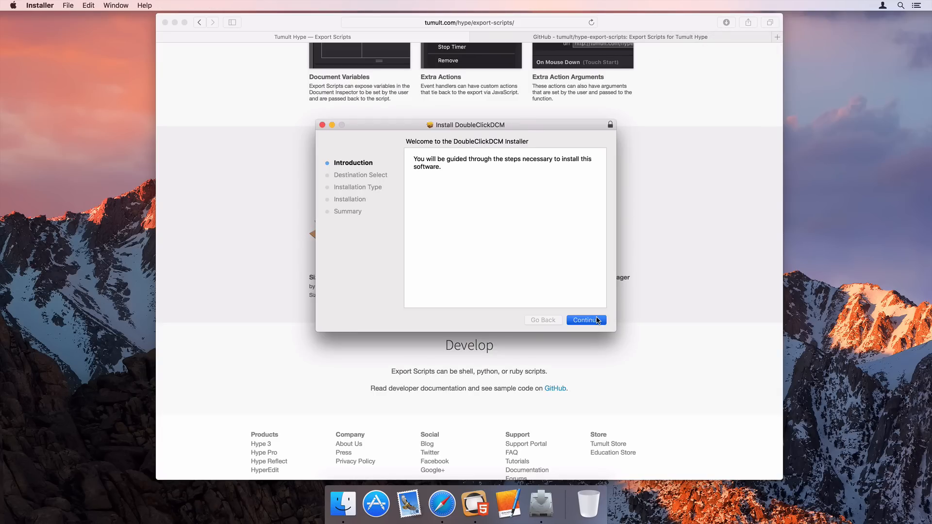
Install the DoubleClickDCM export script and move the package to the Trash
{"action": "left_click", "coordinate": [589, 320]}
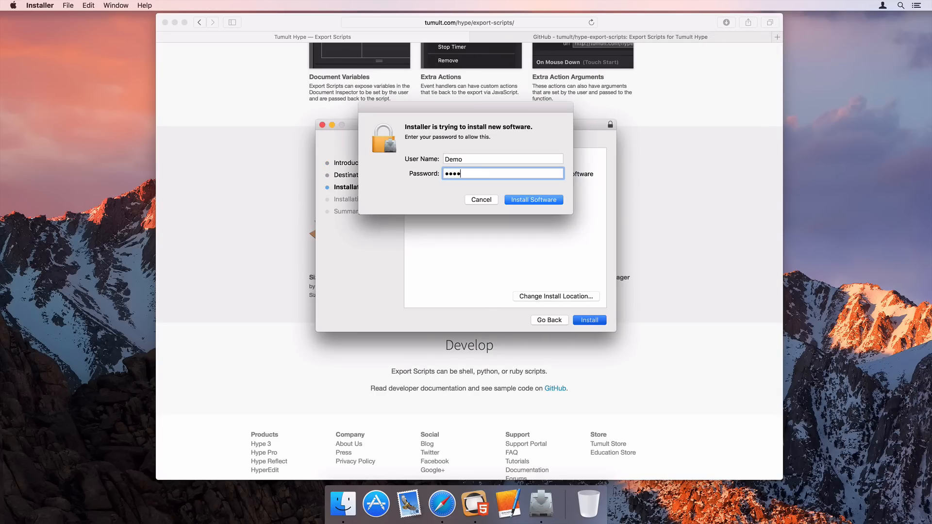
{"action": "left_click", "coordinate": [533, 200]}
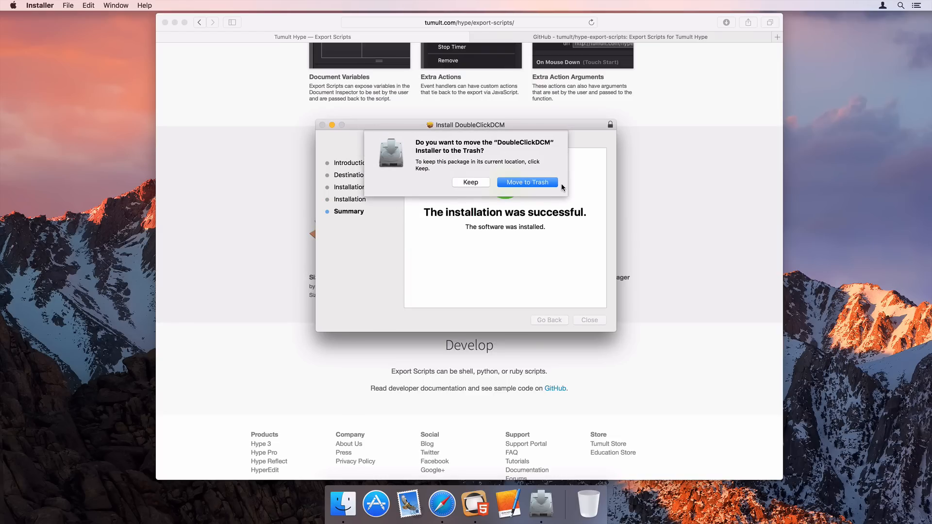
{"action": "left_click", "coordinate": [526, 183]}
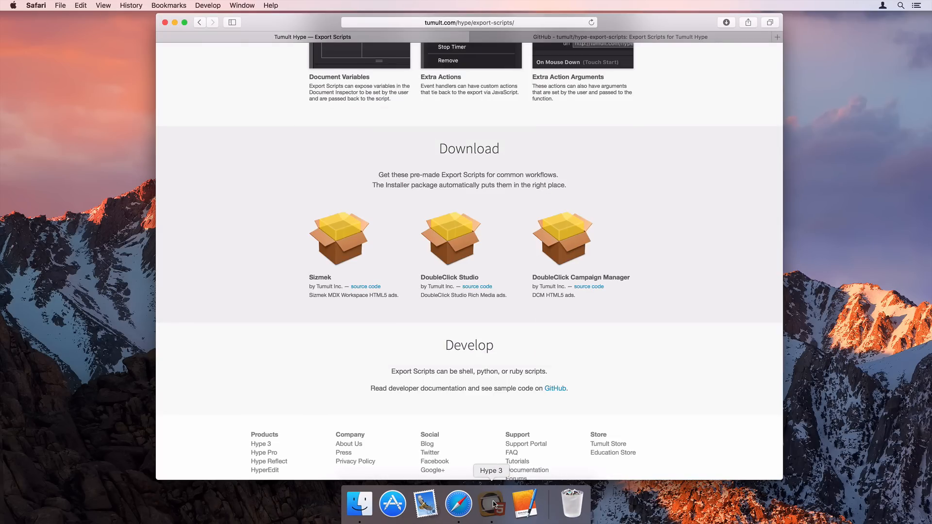
{"action": "left_click", "coordinate": [491, 506]}
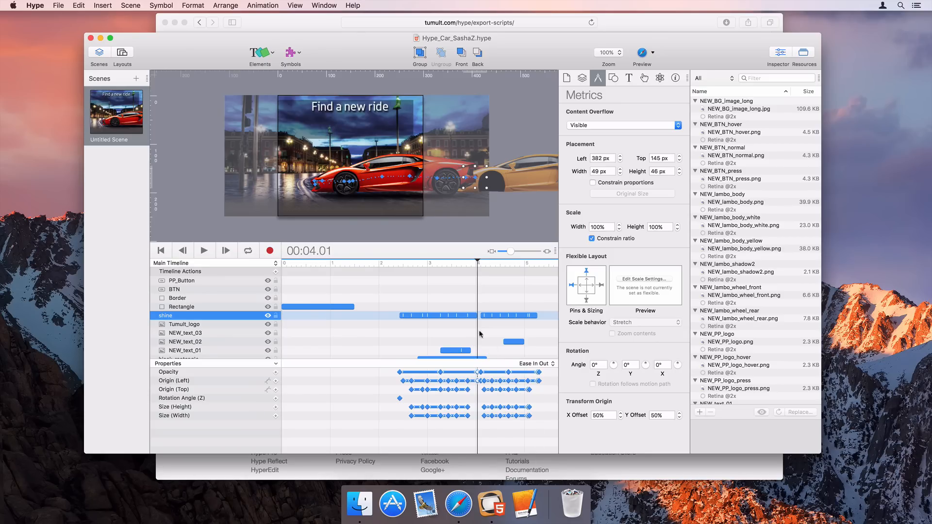
{"action": "mouse_move", "coordinate": [257, 103]}
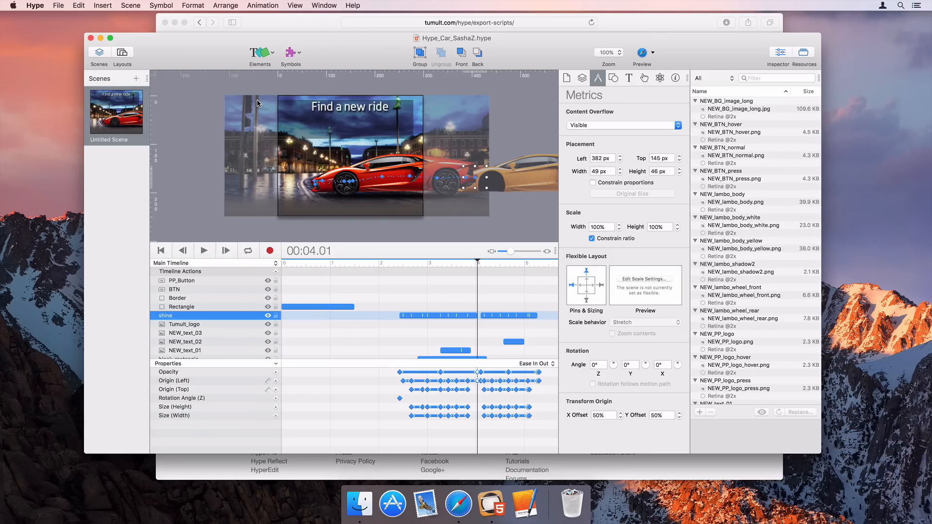
{"action": "left_click", "coordinate": [567, 77]}
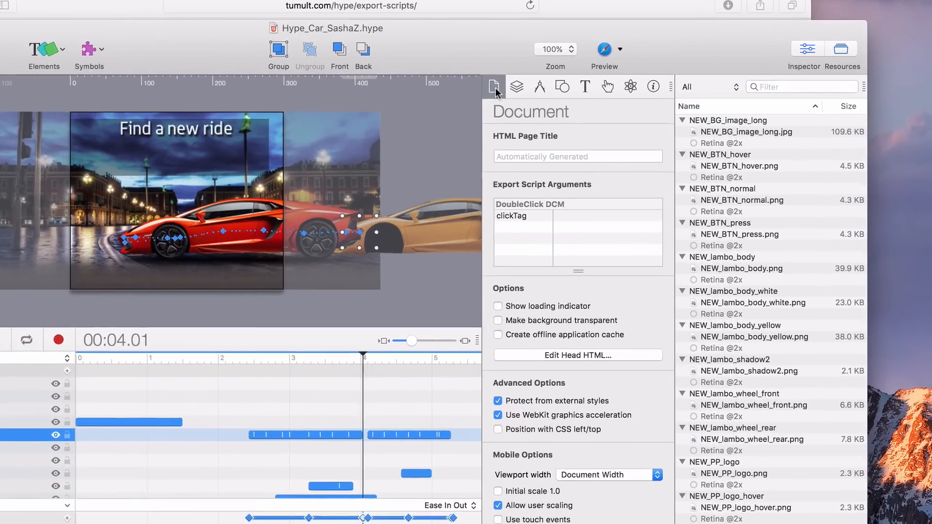
{"action": "type", "text": "h"}
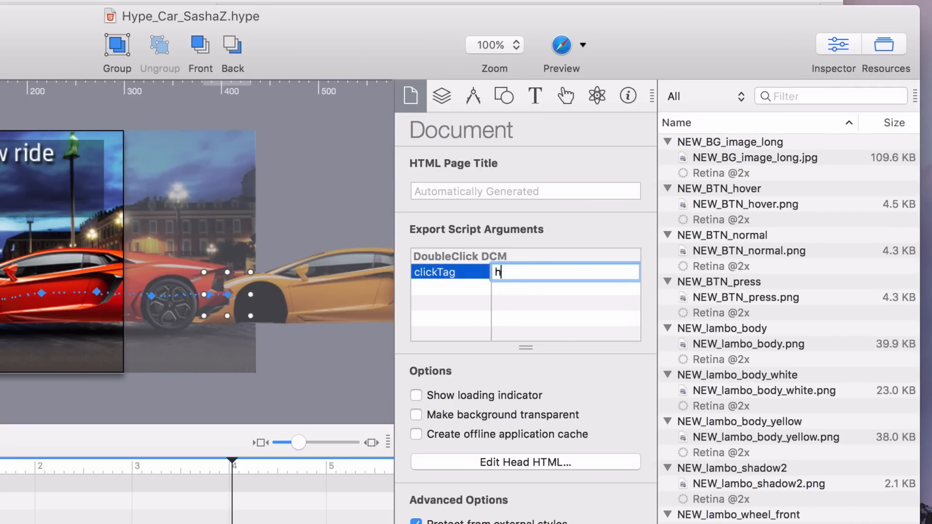
{"action": "type", "text": "ttp://cars"}
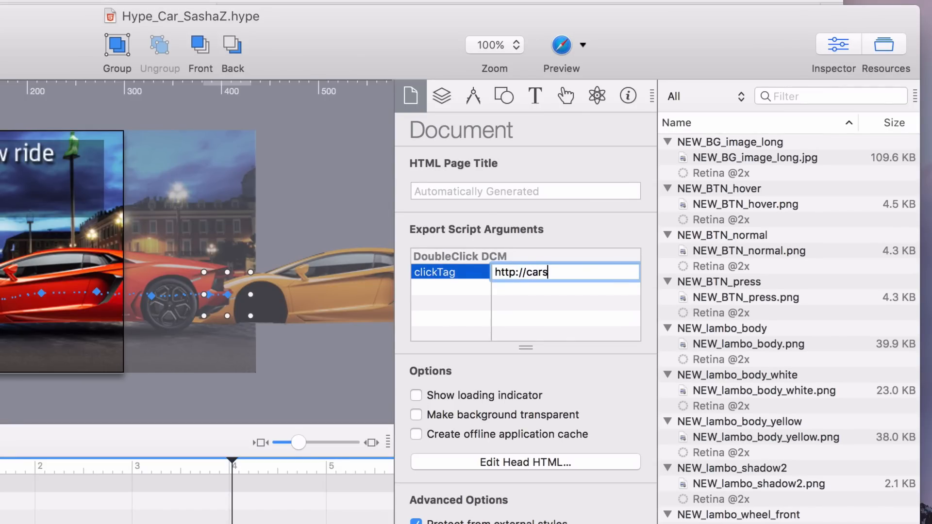
{"action": "type", "text": ".com"}
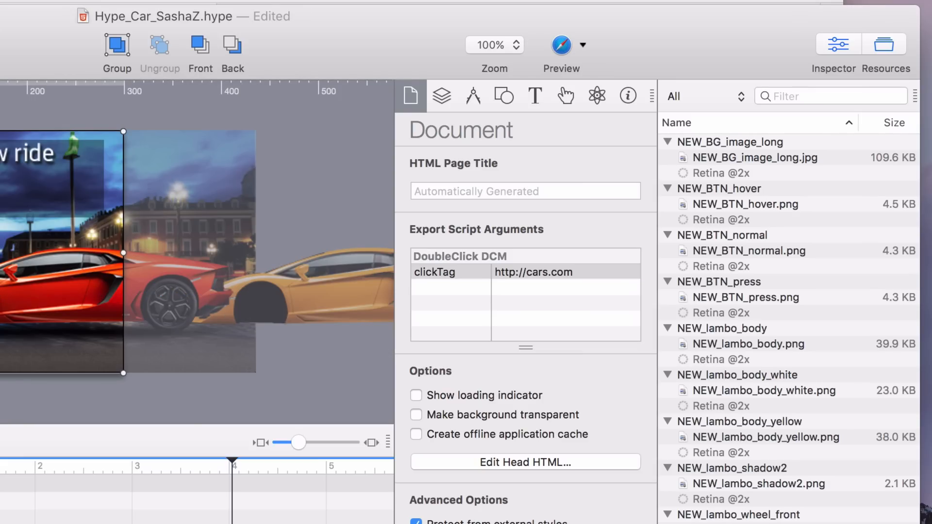
Give the border element a Pointer cursor and an On Mouse Click DoubleClick DCM: Exit action
{"action": "left_click", "coordinate": [567, 96]}
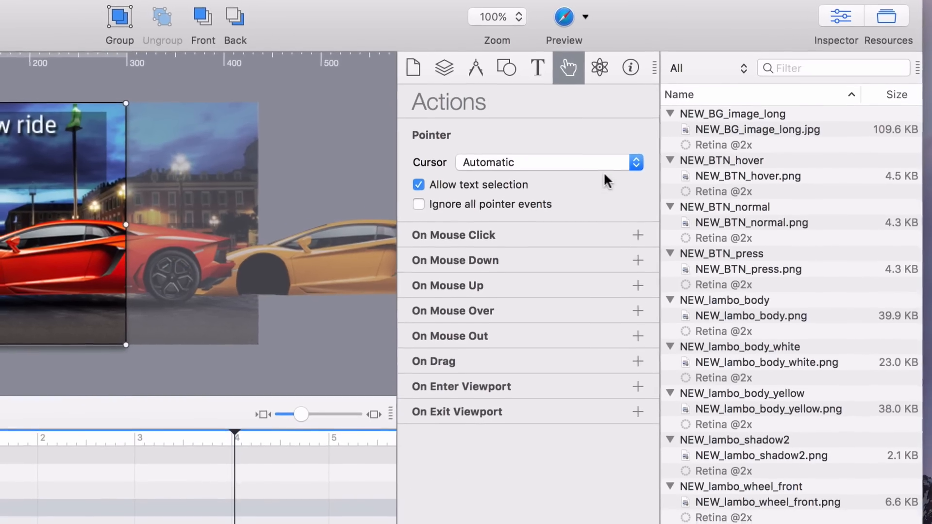
{"action": "left_click", "coordinate": [638, 235]}
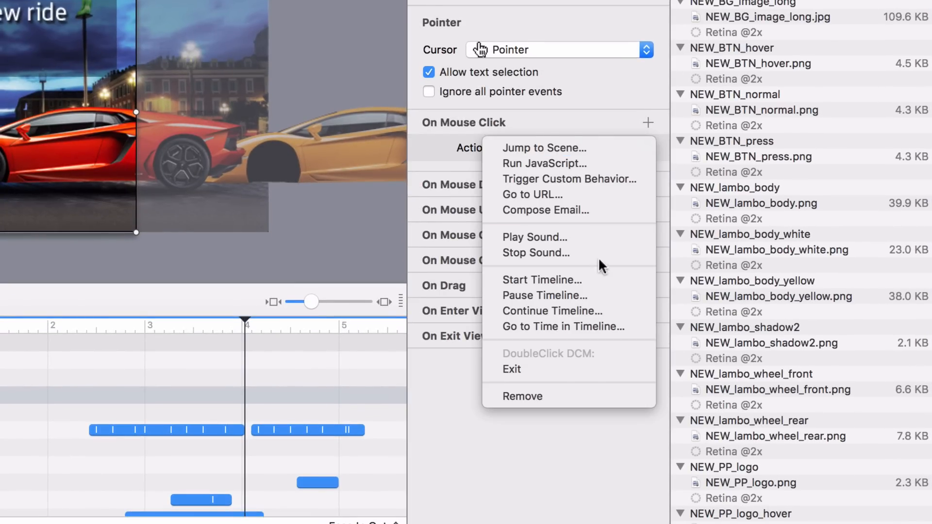
{"action": "left_click", "coordinate": [512, 369]}
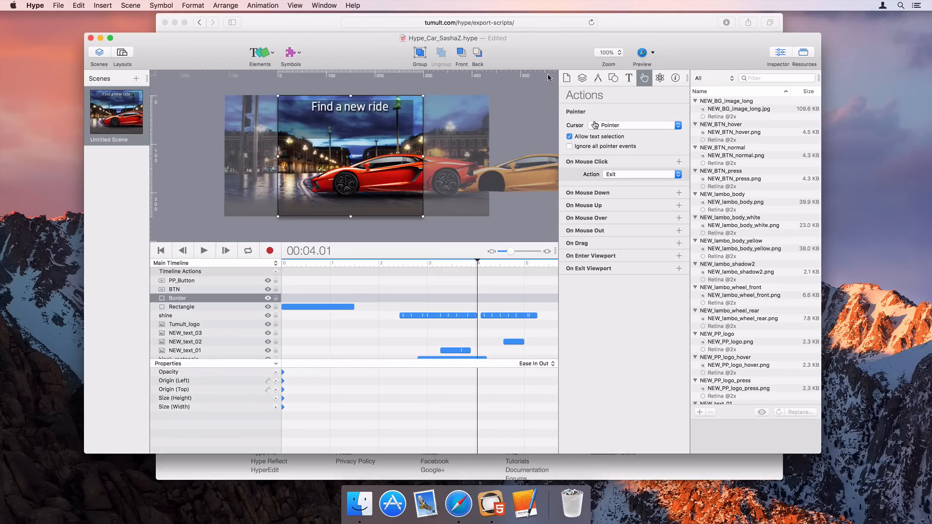
Export the ad as HTML5 with the DoubleClick script to Hype_Car_SashaZ.zip in Documents
{"action": "left_click", "coordinate": [58, 5]}
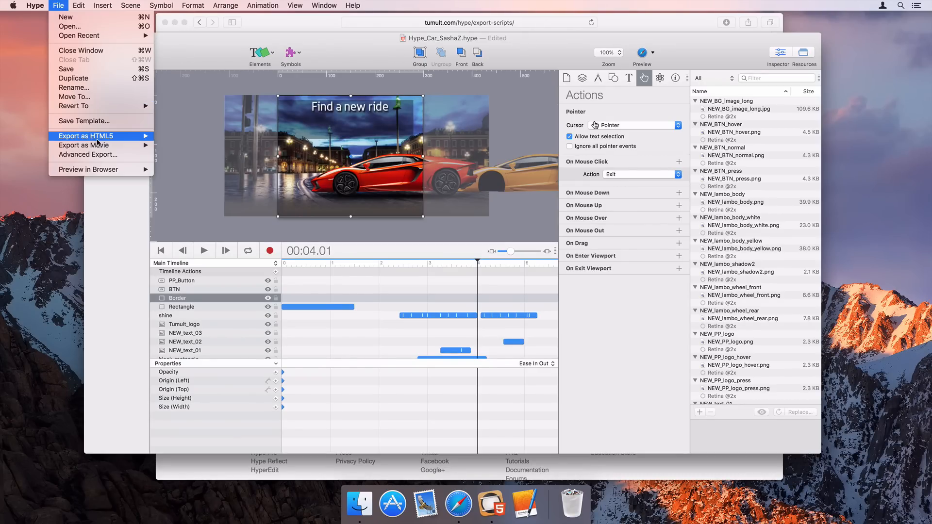
{"action": "mouse_move", "coordinate": [86, 136]}
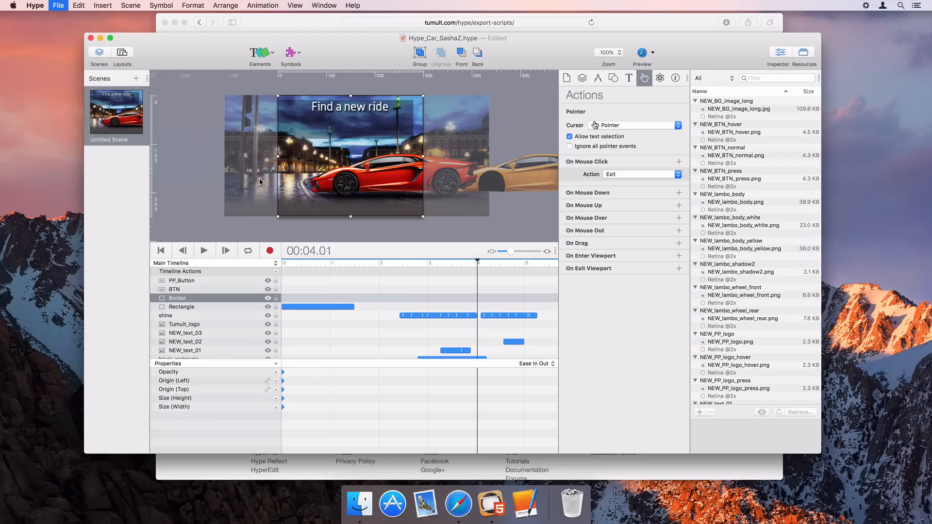
{"action": "left_click", "coordinate": [57, 5]}
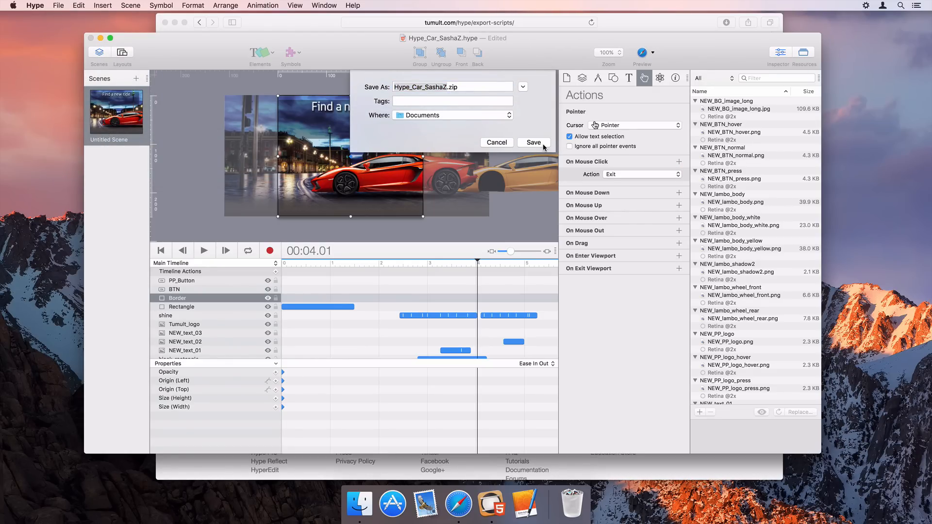
{"action": "left_click", "coordinate": [533, 142]}
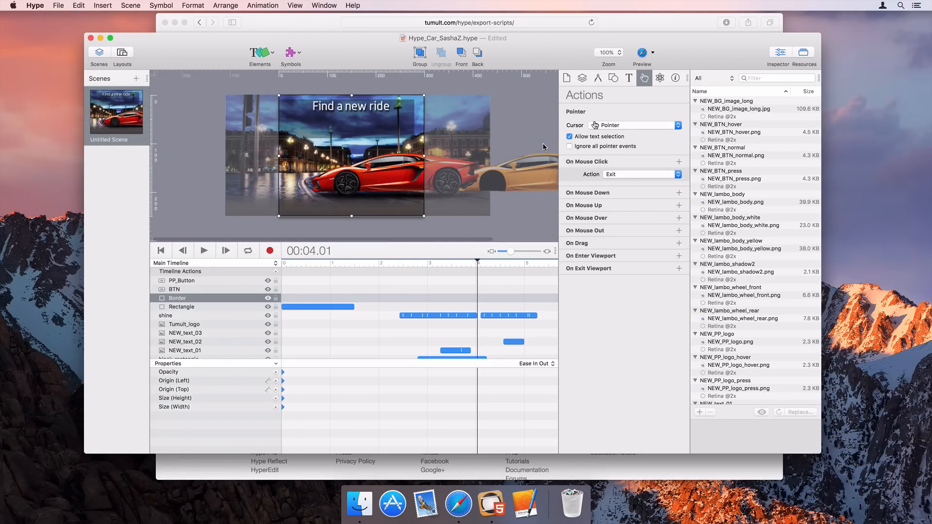
{"action": "left_click", "coordinate": [652, 52]}
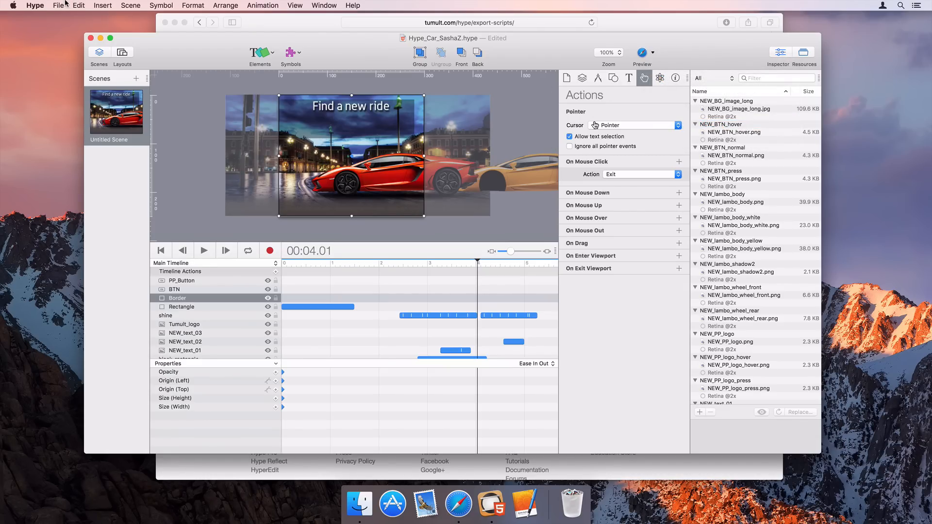
Open the Advanced Export window from the File menu
{"action": "left_click", "coordinate": [57, 5]}
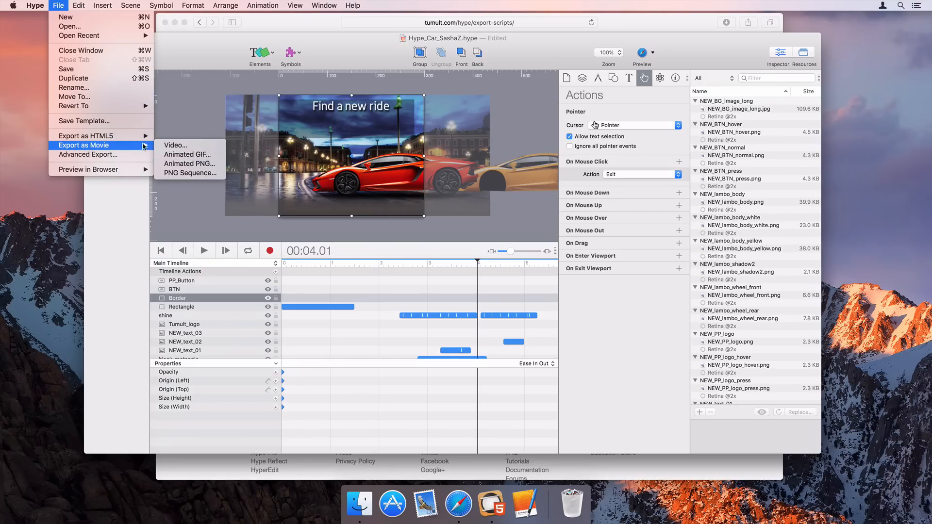
{"action": "left_click", "coordinate": [87, 155]}
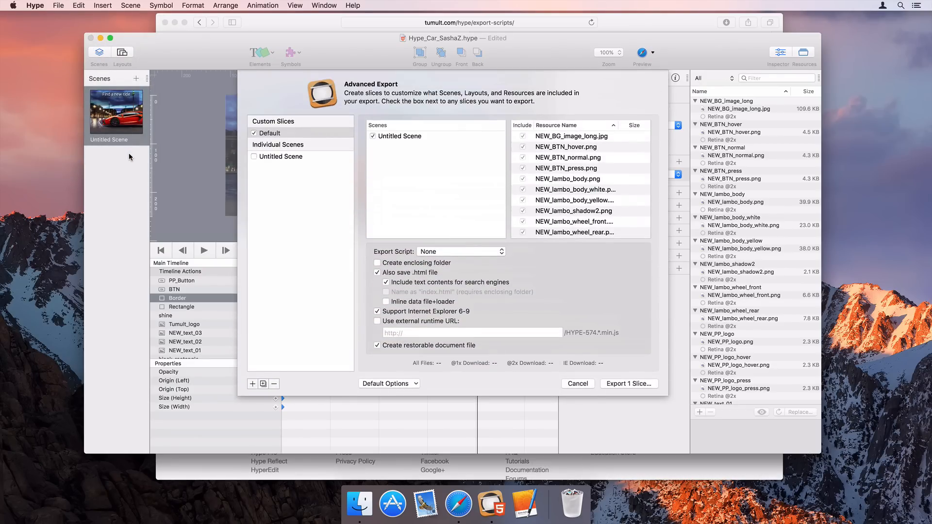
{"action": "left_click", "coordinate": [461, 251]}
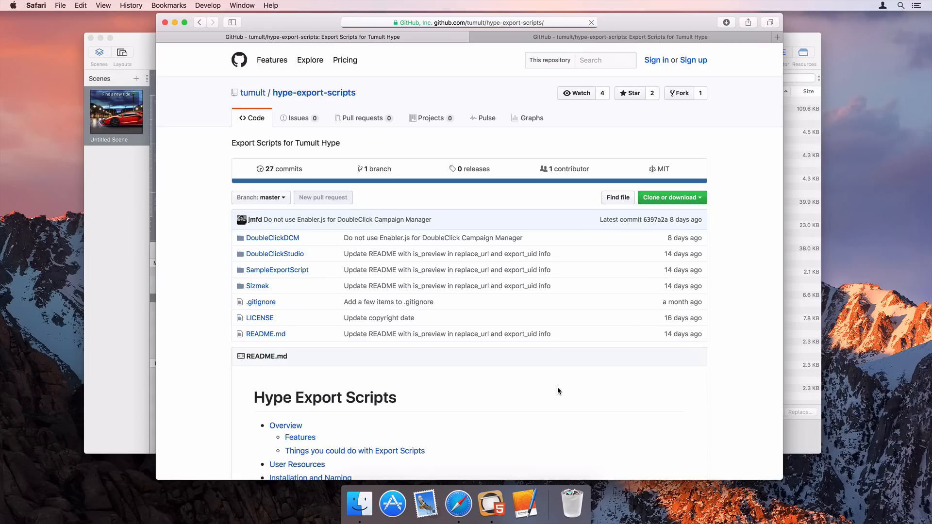
Scroll through the Hype Export Scripts README on the tumult/hype-export-scripts GitHub page
{"action": "scroll", "scroll_direction": "down", "scroll_amount": 3}
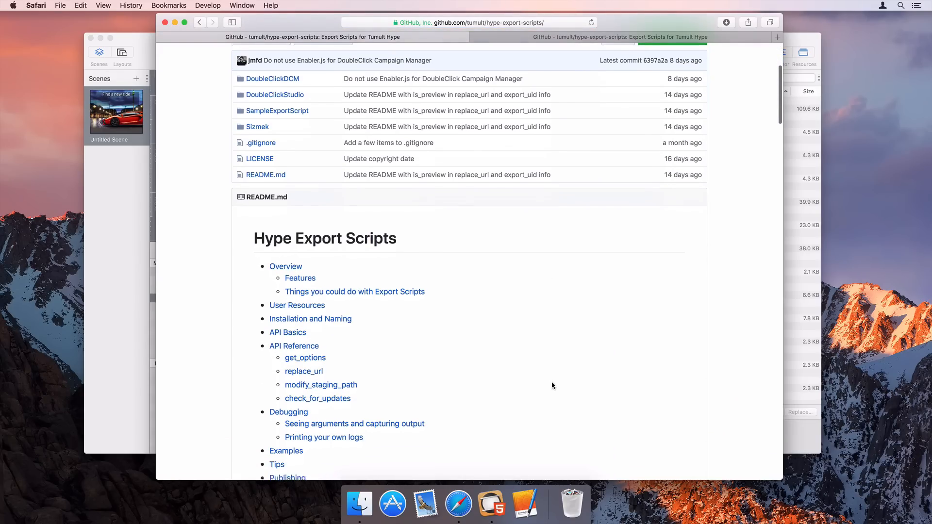
{"action": "scroll", "scroll_direction": "down", "scroll_amount": 3}
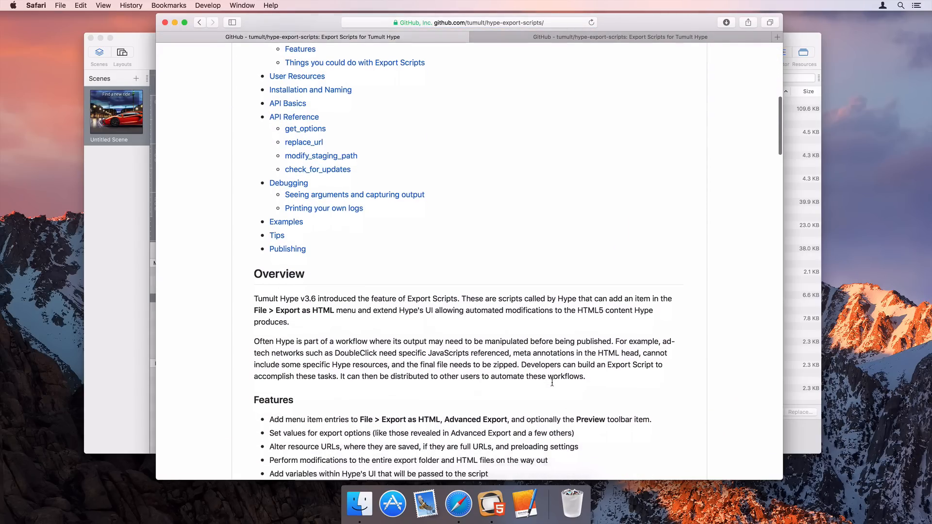
{"action": "scroll", "scroll_direction": "down", "scroll_amount": 3}
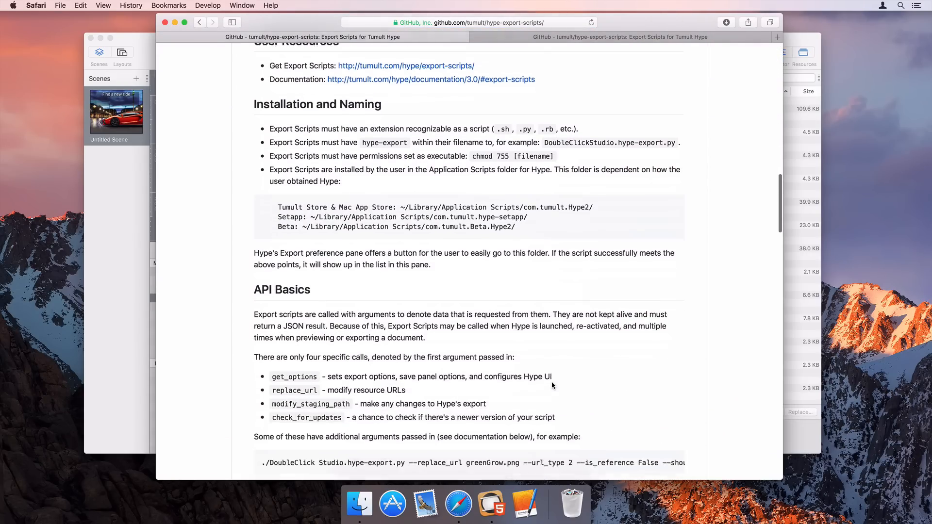
{"action": "scroll", "scroll_direction": "down", "scroll_amount": 3}
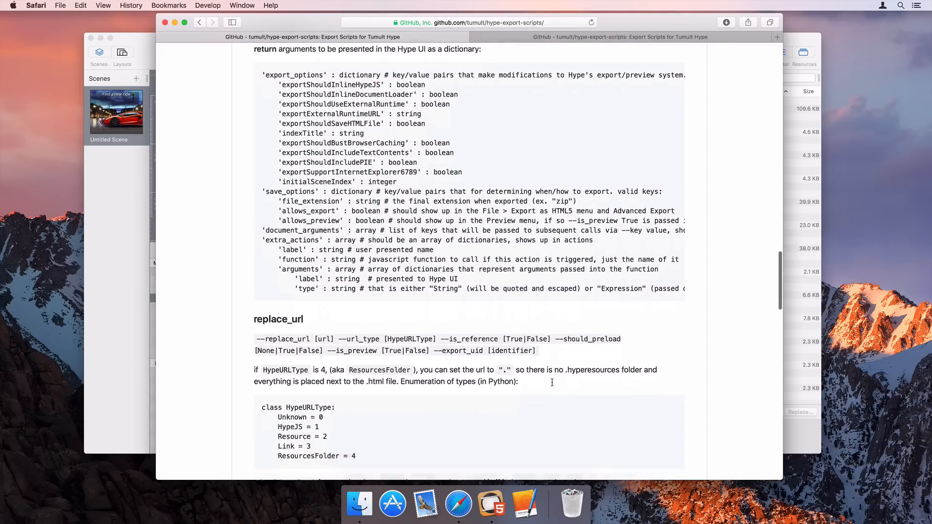
{"action": "scroll", "scroll_direction": "down", "scroll_amount": 3}
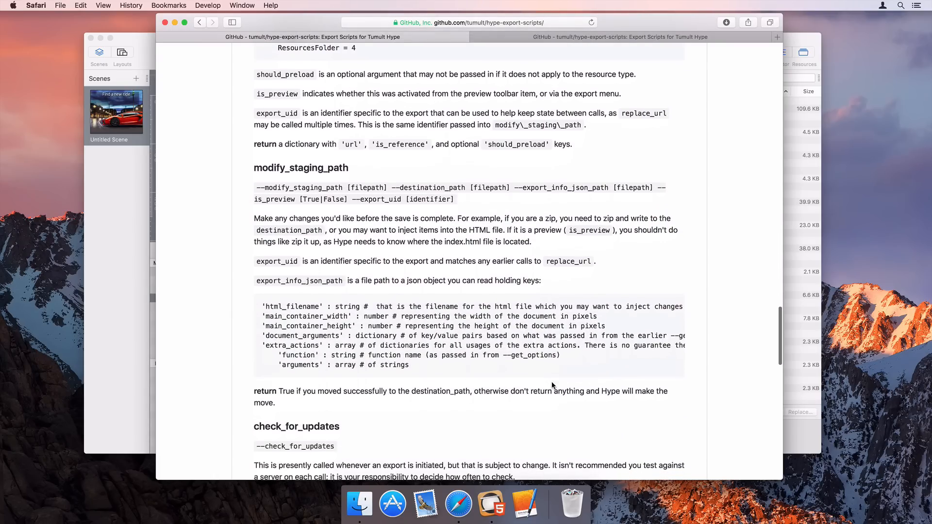
{"action": "left_click", "coordinate": [117, 10]}
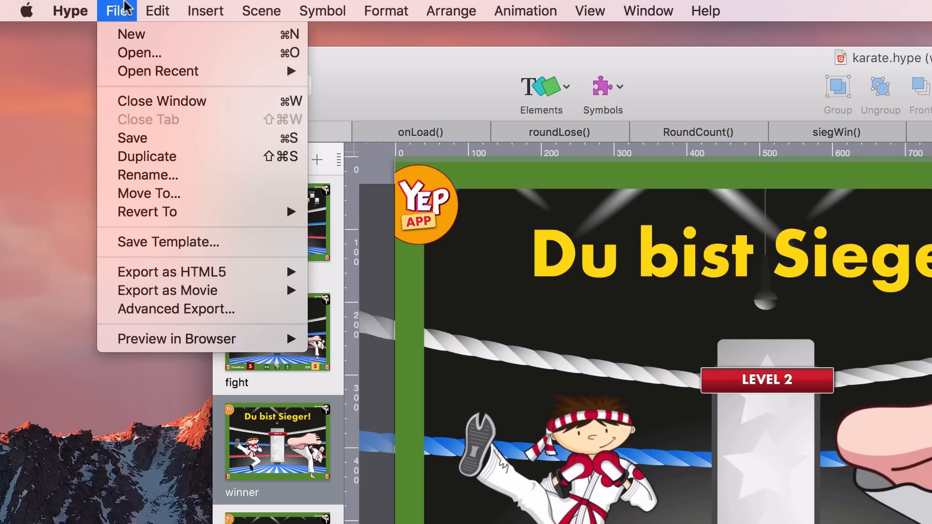
{"action": "mouse_move", "coordinate": [171, 272]}
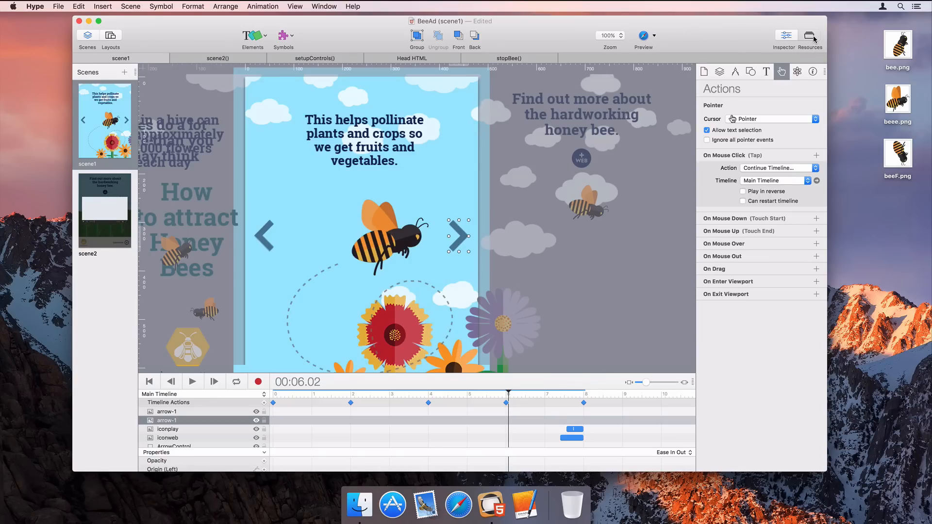
Show the BeeAd resource library and toggle automatic export optimization for the arrow images
{"action": "left_click", "coordinate": [809, 36]}
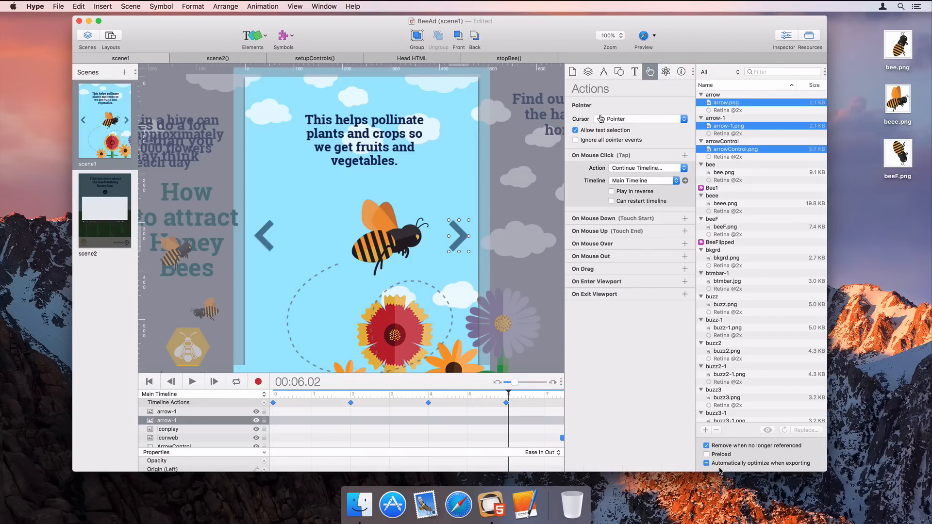
{"action": "left_click", "coordinate": [707, 455]}
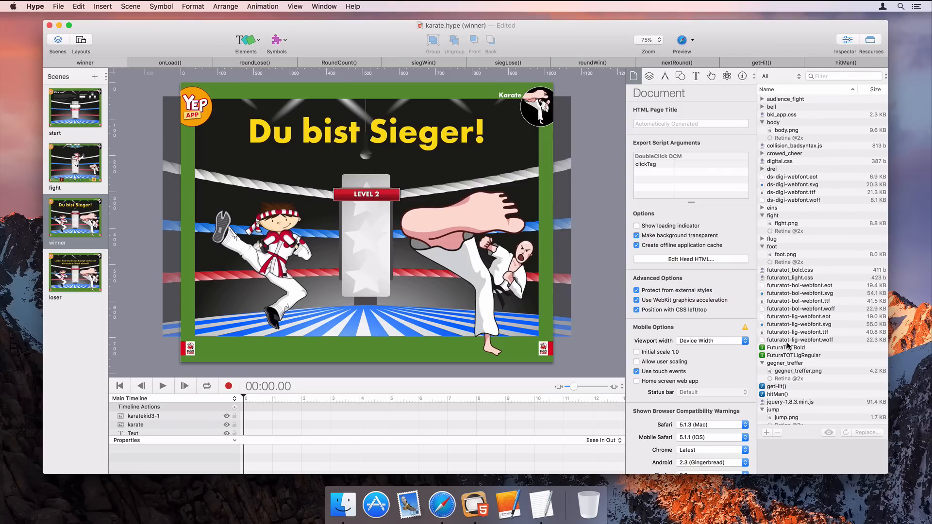
Append Furtura and Helvetica fallbacks to FuturaTOTBold's CSS font-family and update the font
{"action": "left_click", "coordinate": [787, 348]}
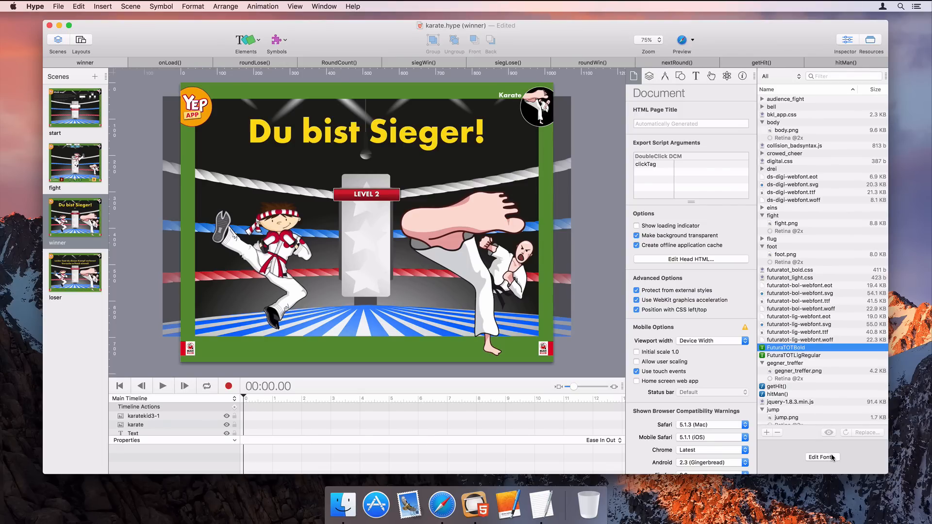
{"action": "left_click", "coordinate": [822, 458]}
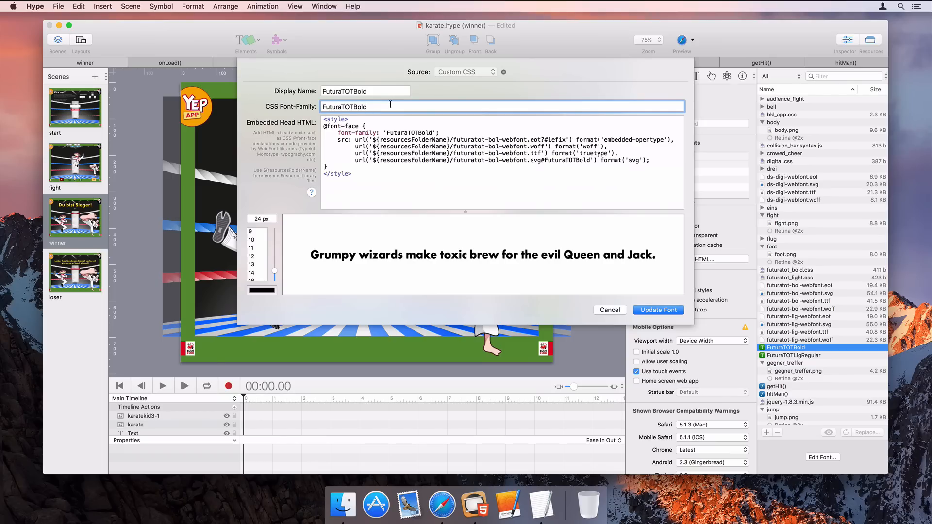
{"action": "type", "text": ", Furtura, Helvetica;"}
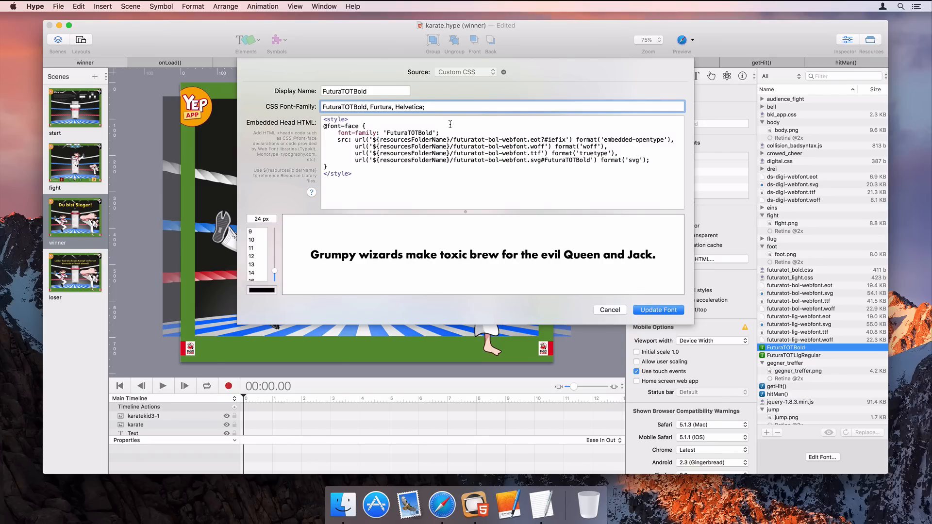
{"action": "left_click", "coordinate": [609, 310]}
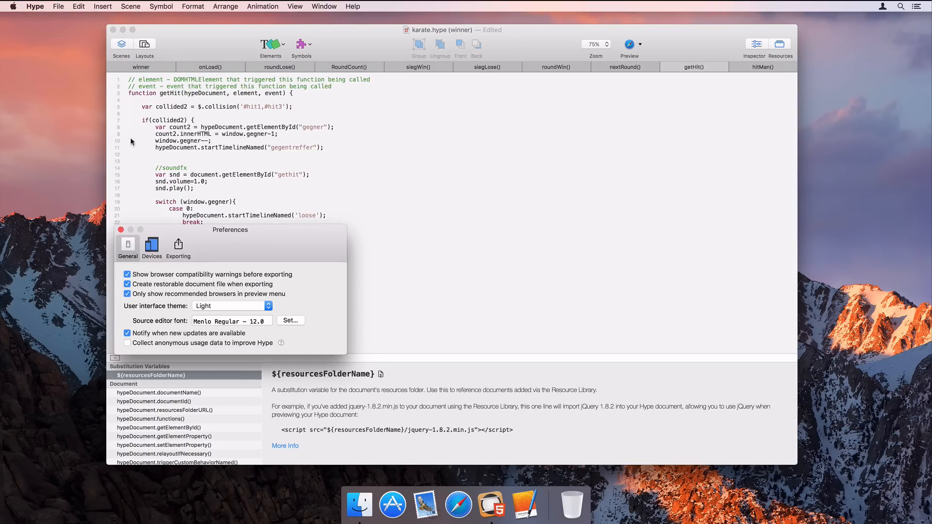
Open the source editor font picker and filter it to Fixed Width families like Menlo
{"action": "left_click_drag", "start_coordinate": [230, 229], "coordinate": [575, 171]}
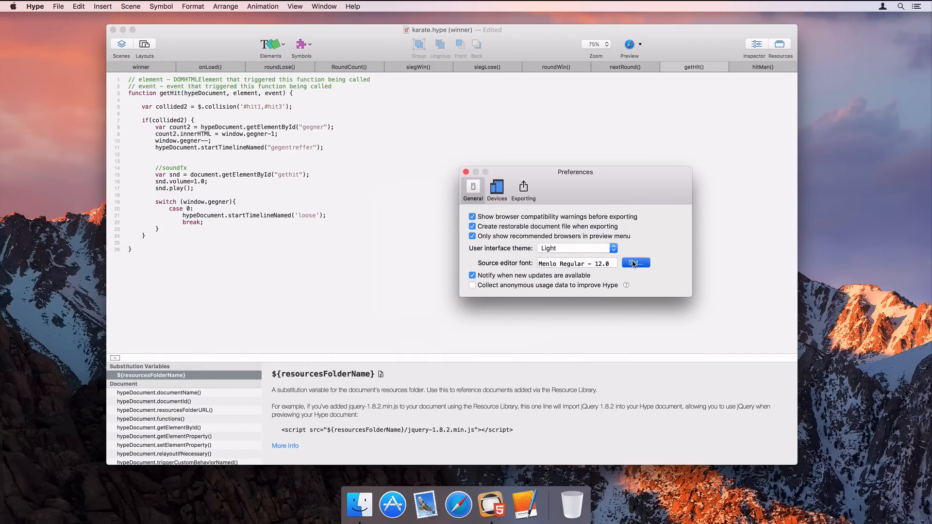
{"action": "left_click", "coordinate": [635, 263]}
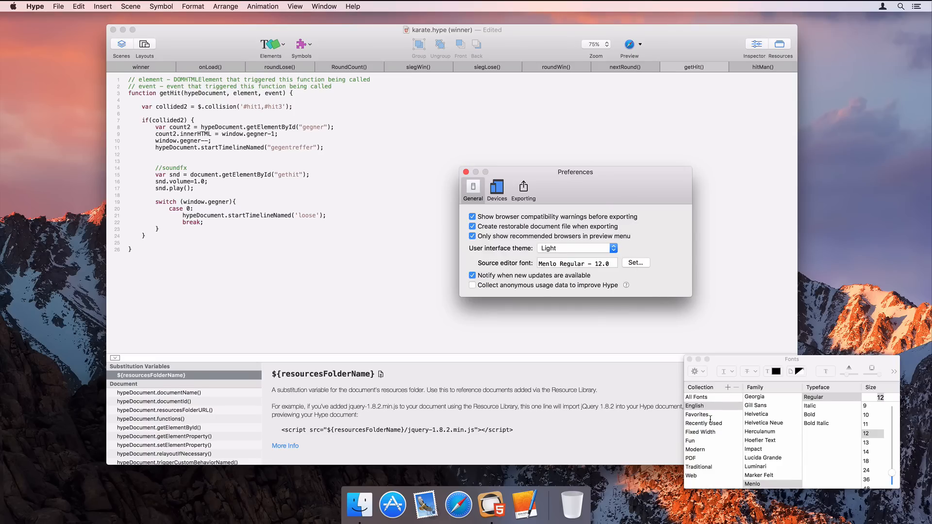
{"action": "left_click", "coordinate": [700, 433]}
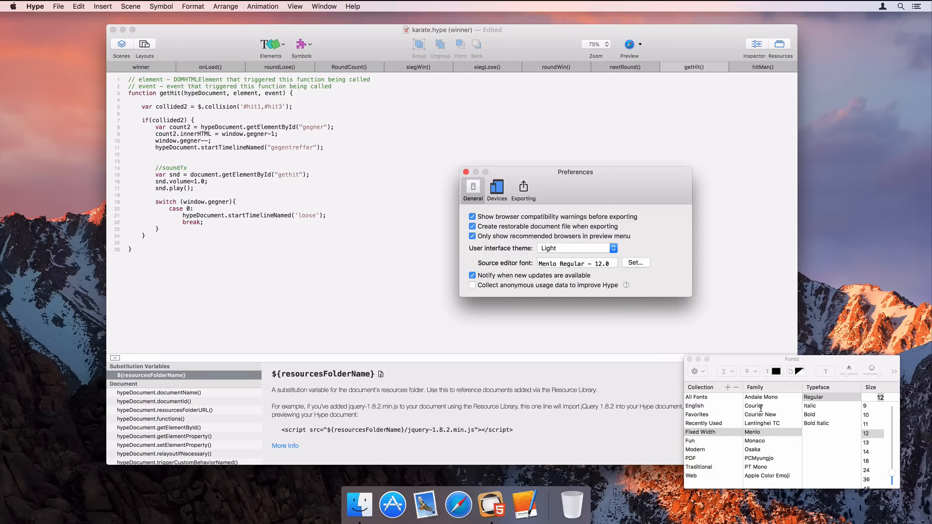
{"action": "left_click", "coordinate": [754, 406]}
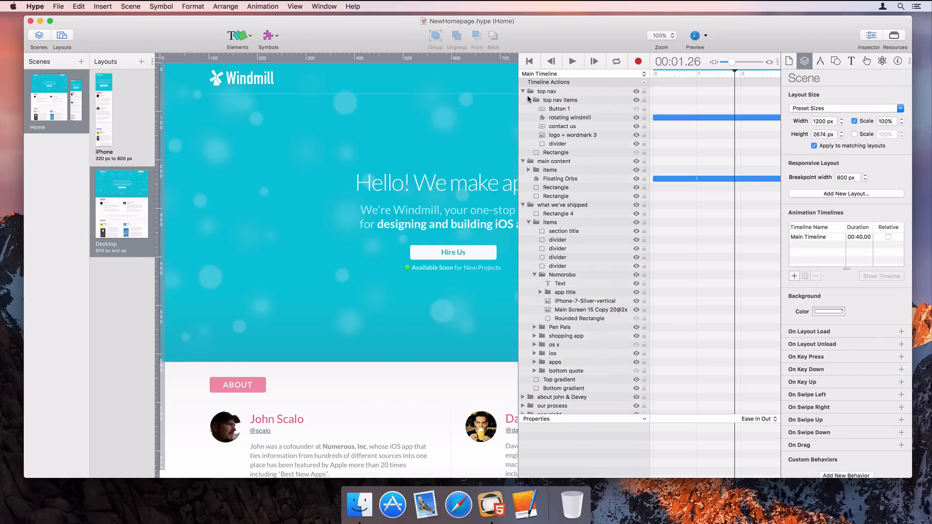
Enter and exit the windmill symbol, then hide and re-show the logo via Display
{"action": "left_click", "coordinate": [569, 117]}
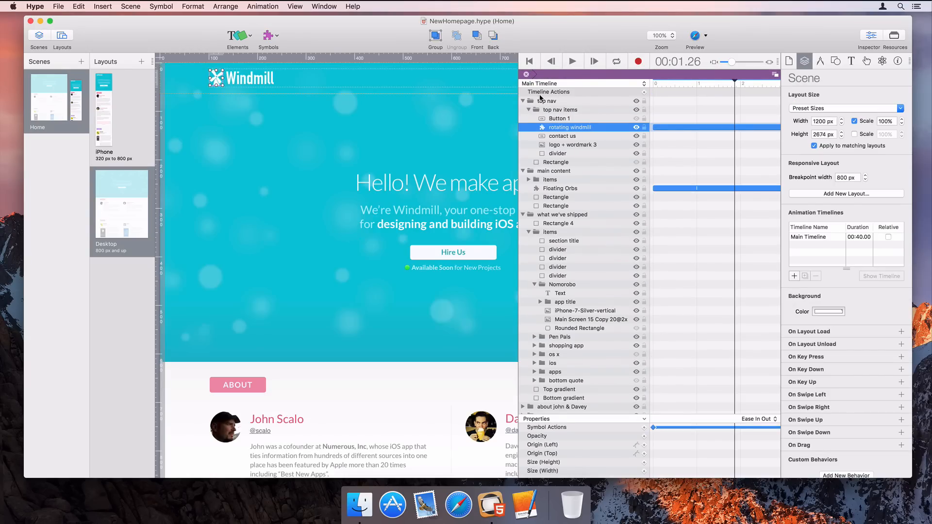
{"action": "double_click", "coordinate": [570, 127]}
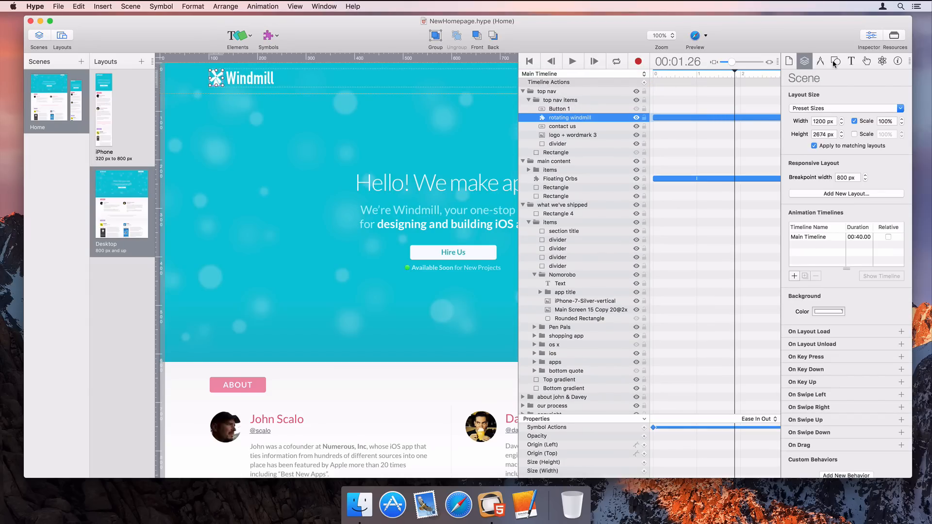
{"action": "left_click", "coordinate": [821, 61]}
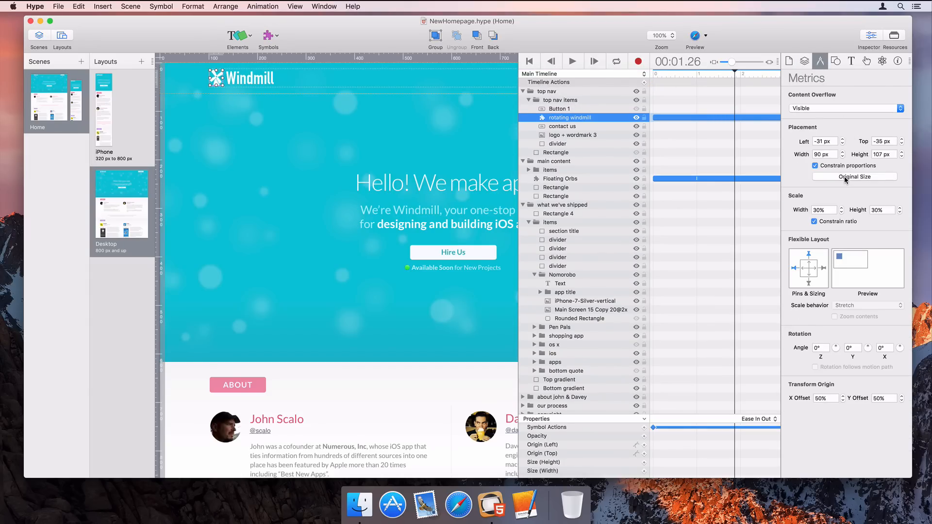
{"action": "left_click", "coordinate": [836, 60]}
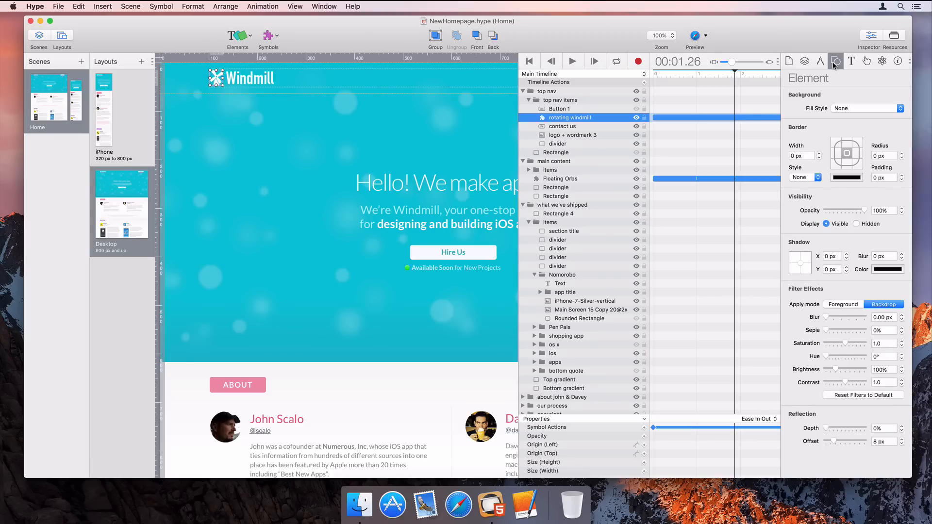
{"action": "left_click", "coordinate": [858, 224]}
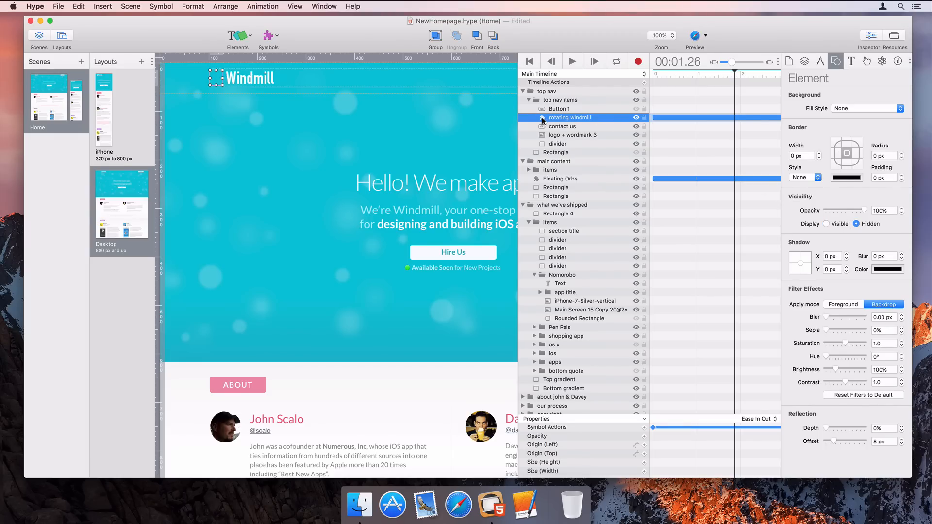
{"action": "double_click", "coordinate": [570, 117]}
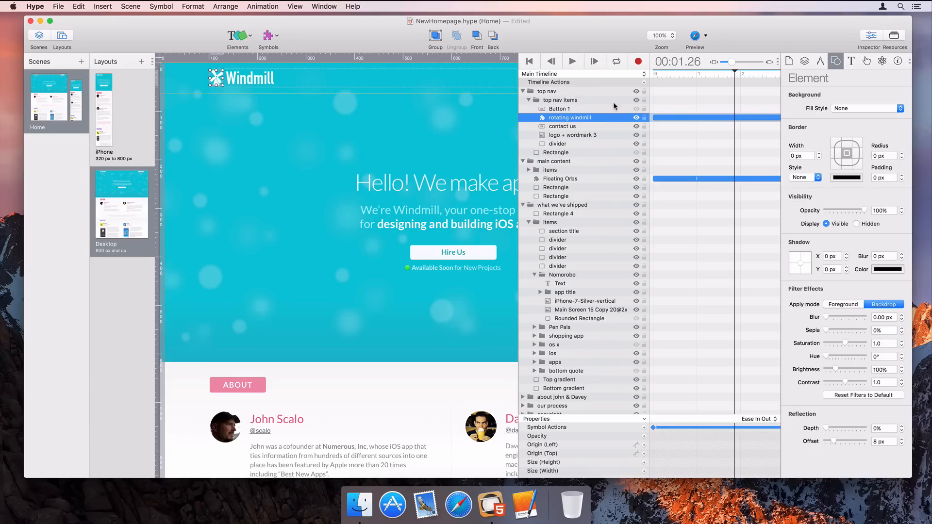
Try canvas zoom levels on the iPhone and Desktop layouts, ending at 10% zoom
{"action": "left_click", "coordinate": [661, 35]}
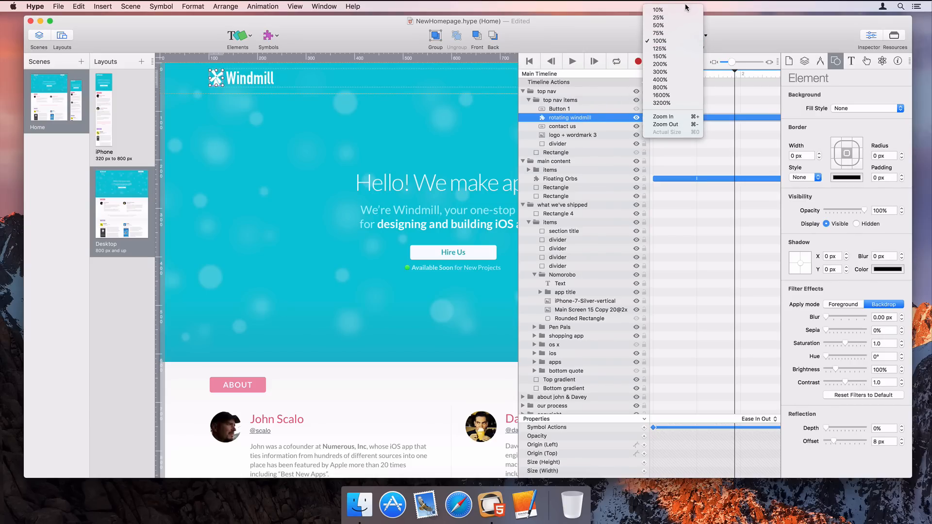
{"action": "left_click", "coordinate": [658, 9]}
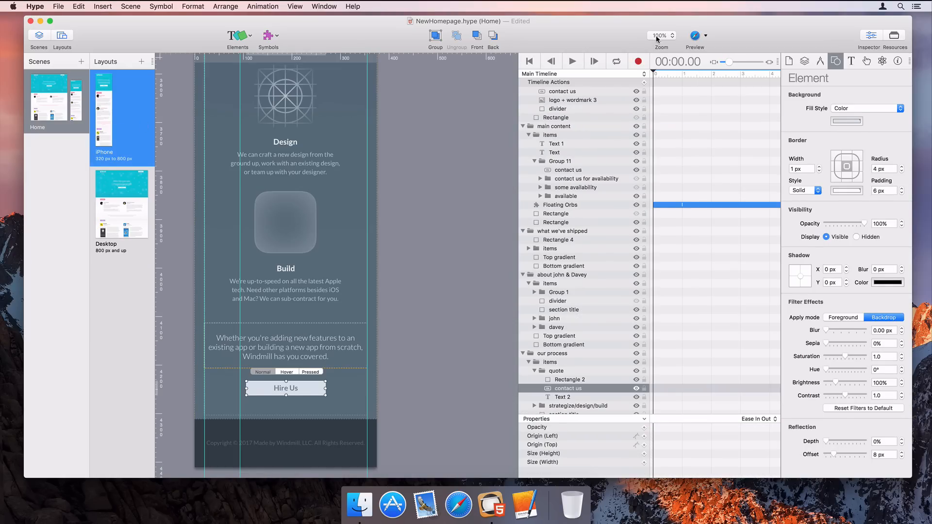
{"action": "left_click", "coordinate": [659, 35]}
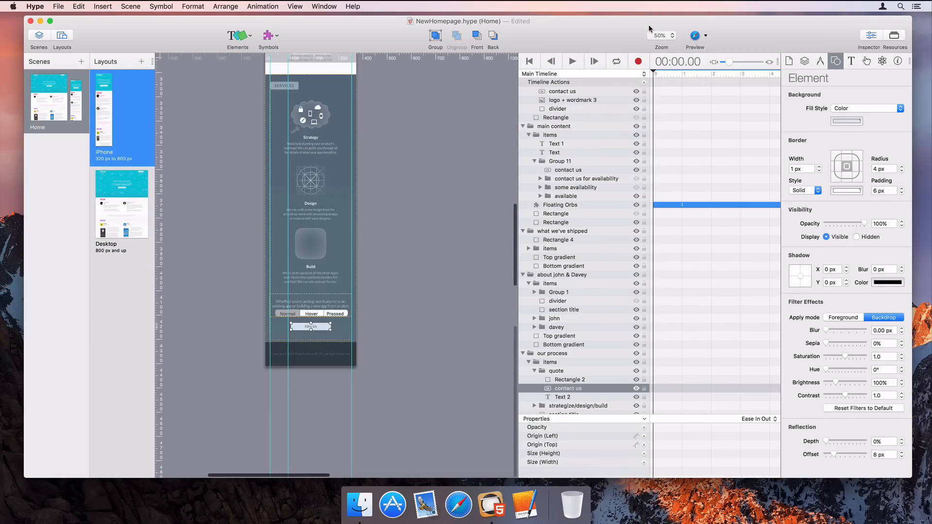
{"action": "left_click", "coordinate": [122, 204]}
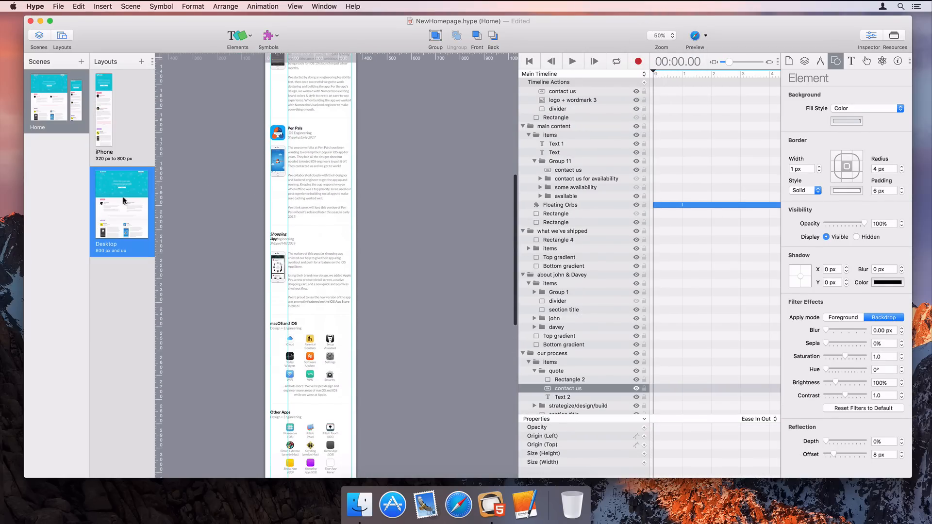
{"action": "left_click", "coordinate": [661, 35]}
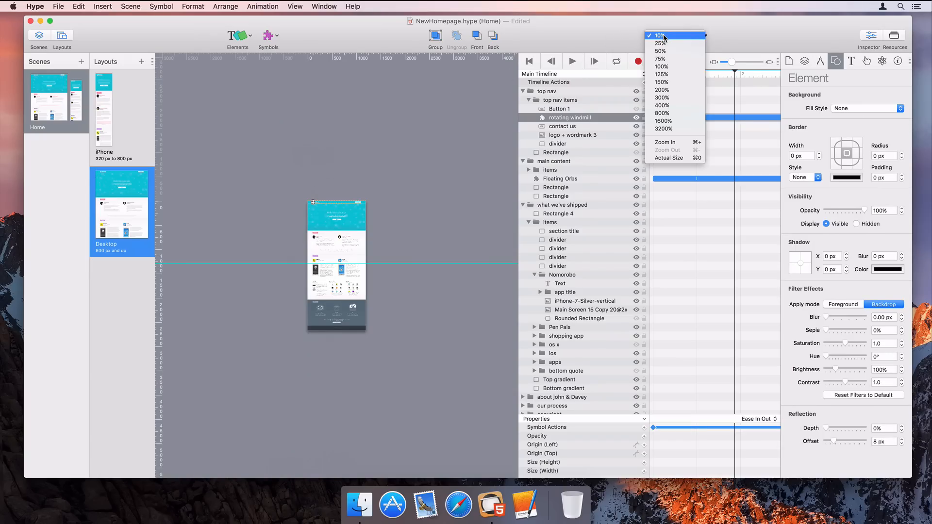
{"action": "left_click", "coordinate": [662, 90]}
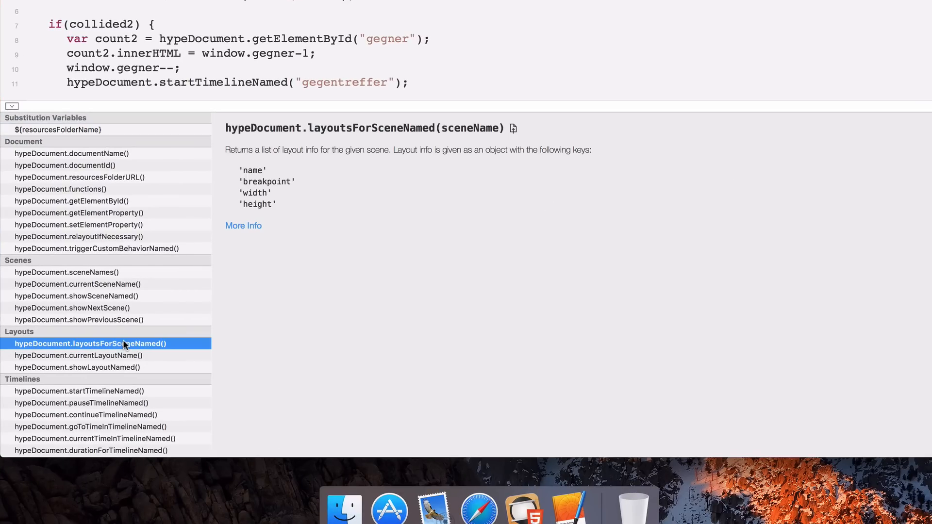
Read the Layouts API entries, then hypeDocument.setElementProperty() docs, selecting a property name
{"action": "left_click", "coordinate": [79, 356]}
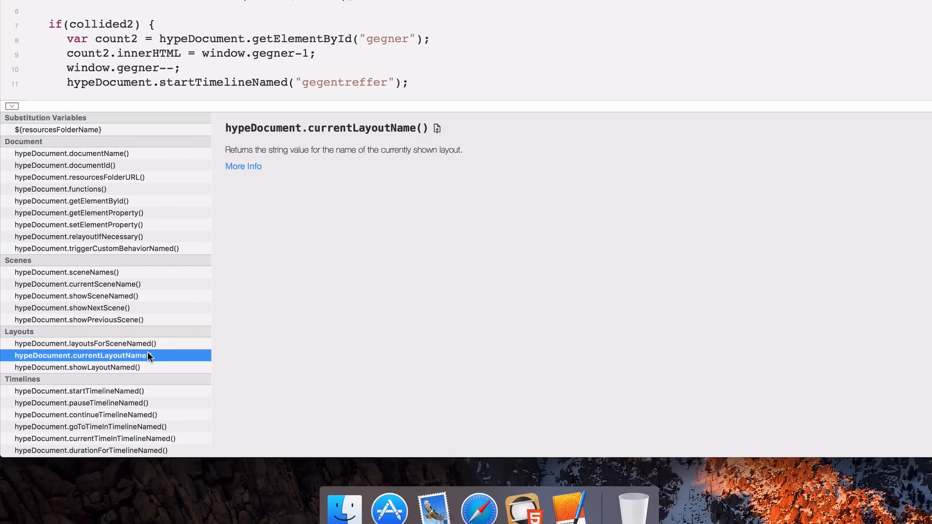
{"action": "left_click", "coordinate": [77, 368]}
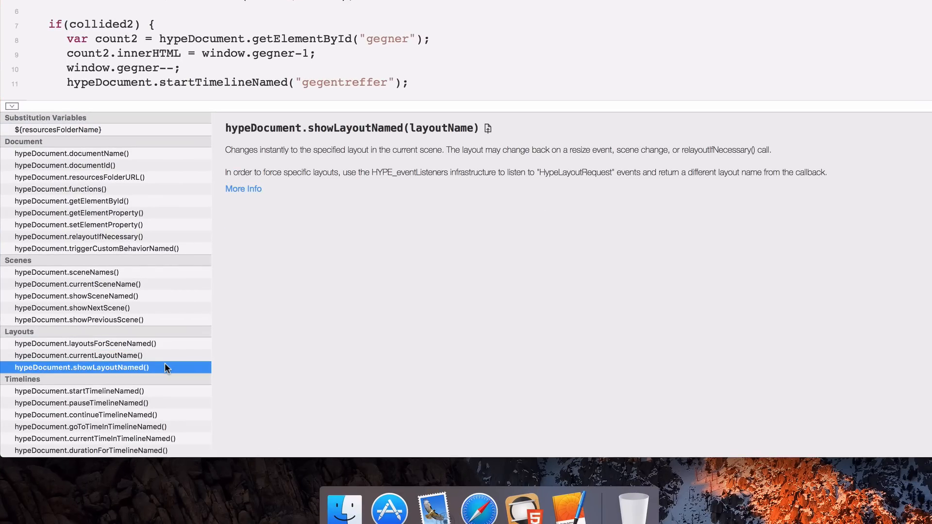
{"action": "left_click", "coordinate": [78, 225]}
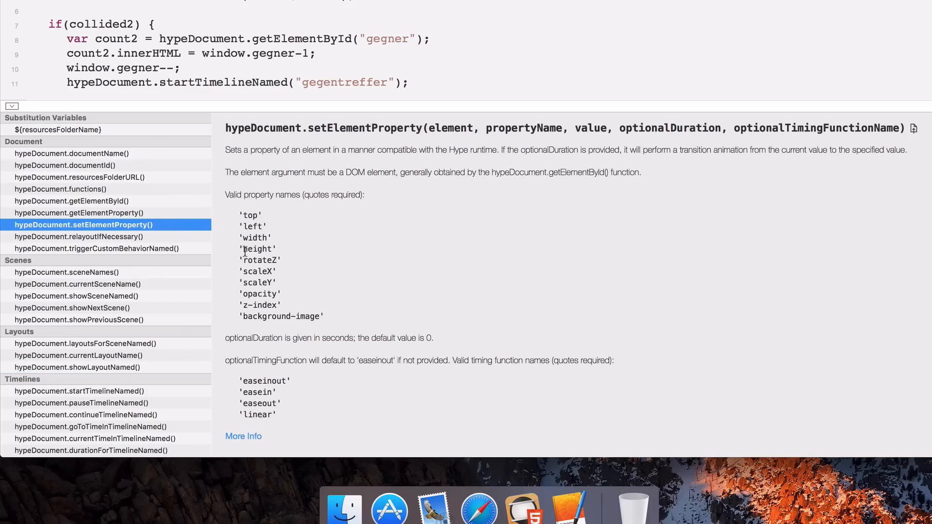
{"action": "double_click", "coordinate": [281, 316]}
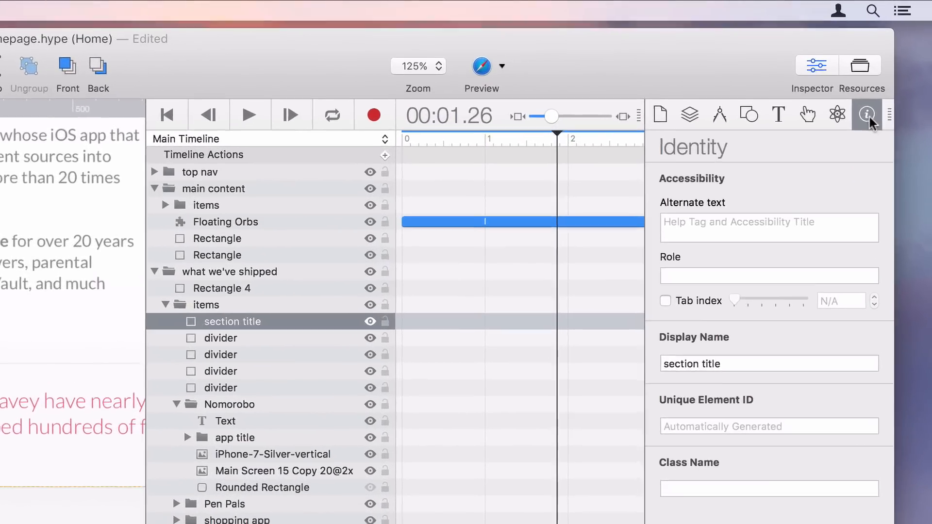
Give 'section title' the accessibility role heading and enable its tab index (12)
{"action": "left_click", "coordinate": [769, 276]}
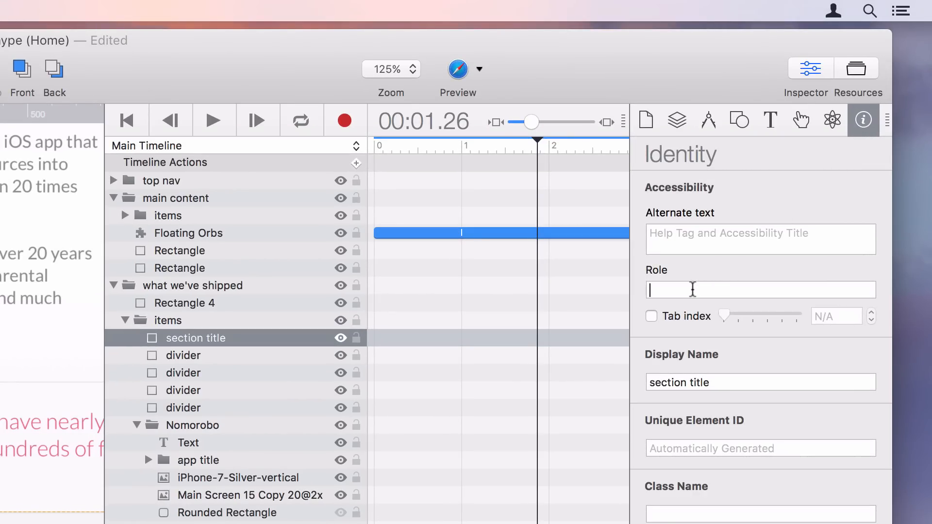
{"action": "type", "text": "heading"}
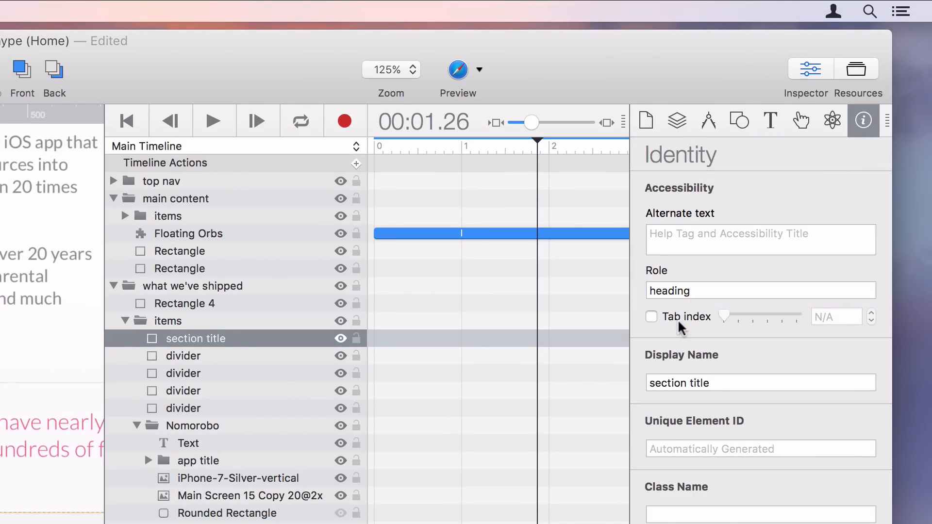
{"action": "left_click", "coordinate": [651, 316]}
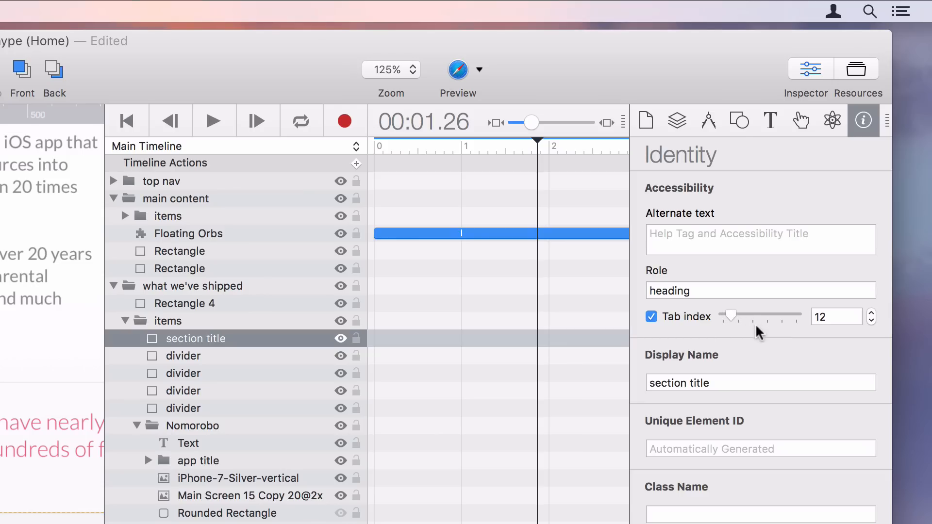
{"action": "mouse_move", "coordinate": [761, 334]}
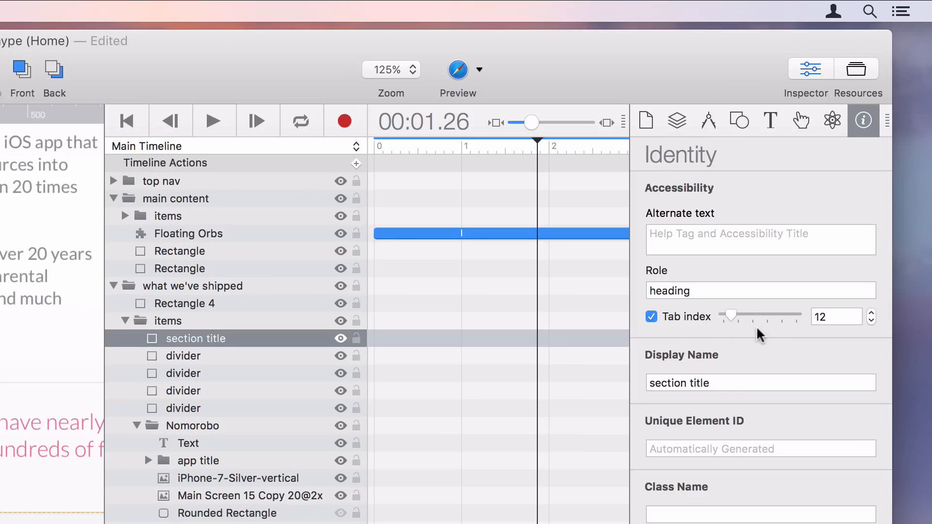
{"action": "scroll", "scroll_direction": "down", "scroll_amount": 3}
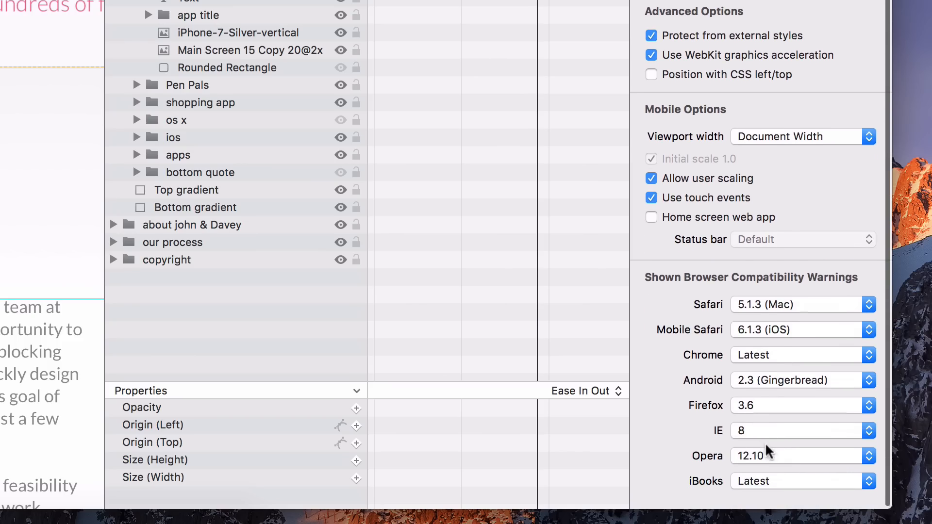
Set the IE browser compatibility warning minimum version to 15 (Edge)
{"action": "left_click", "coordinate": [802, 431]}
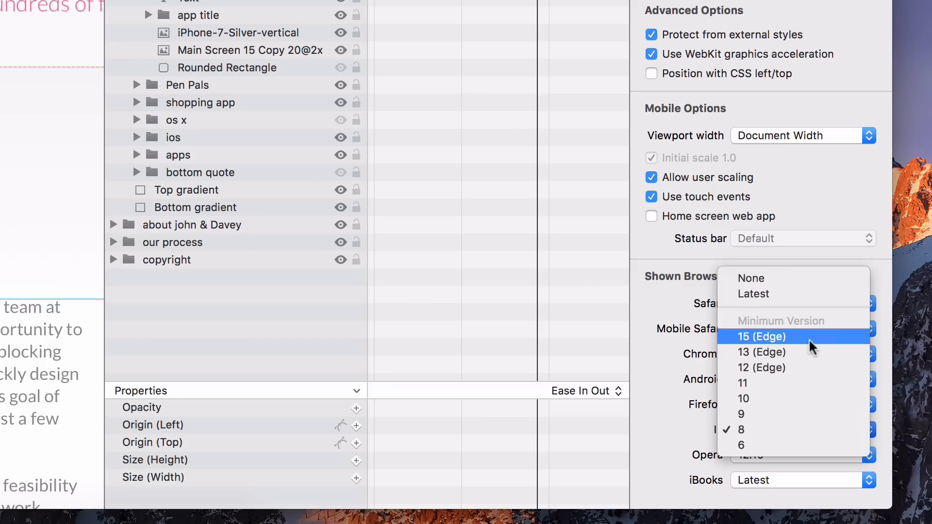
{"action": "left_click", "coordinate": [763, 336]}
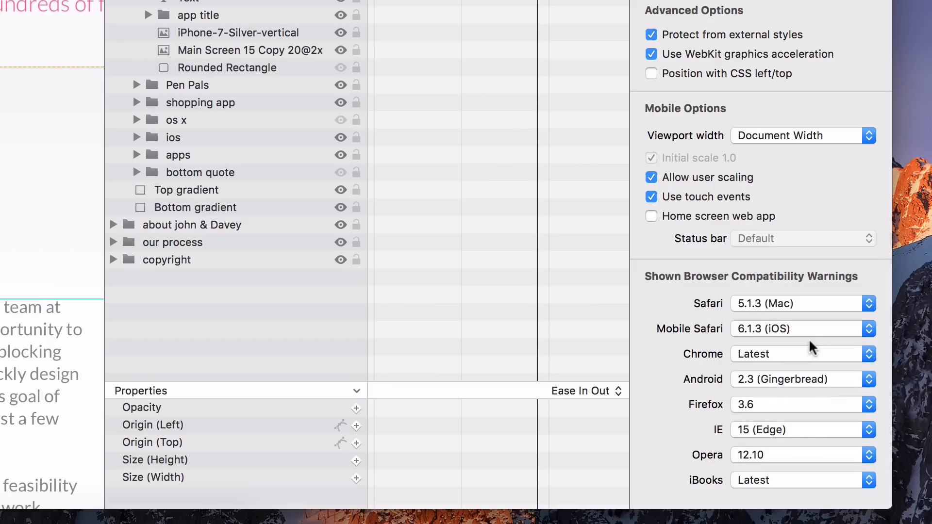